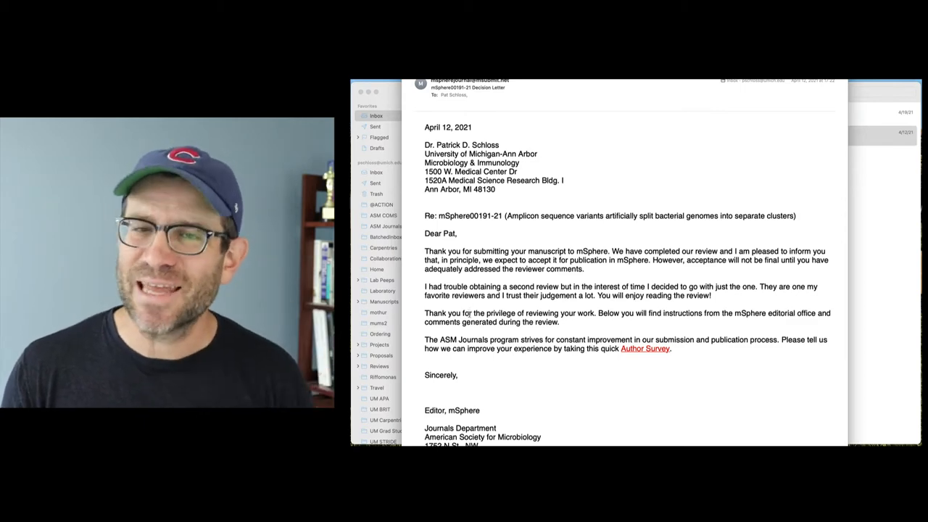
Step: Scroll the mSphere decision letter down to Reviewer #1's minor line-by-line comments
scroll("down", 3)
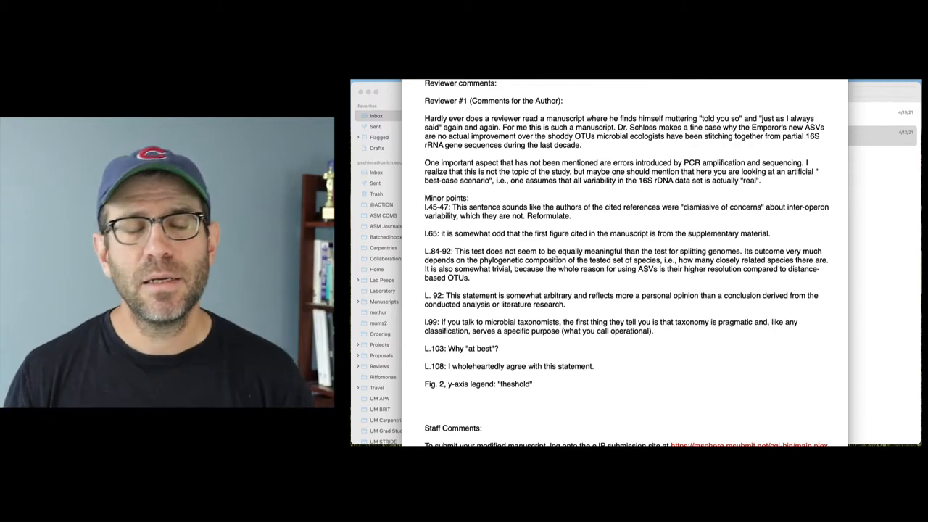
left_click_drag(425, 162, 761, 179)
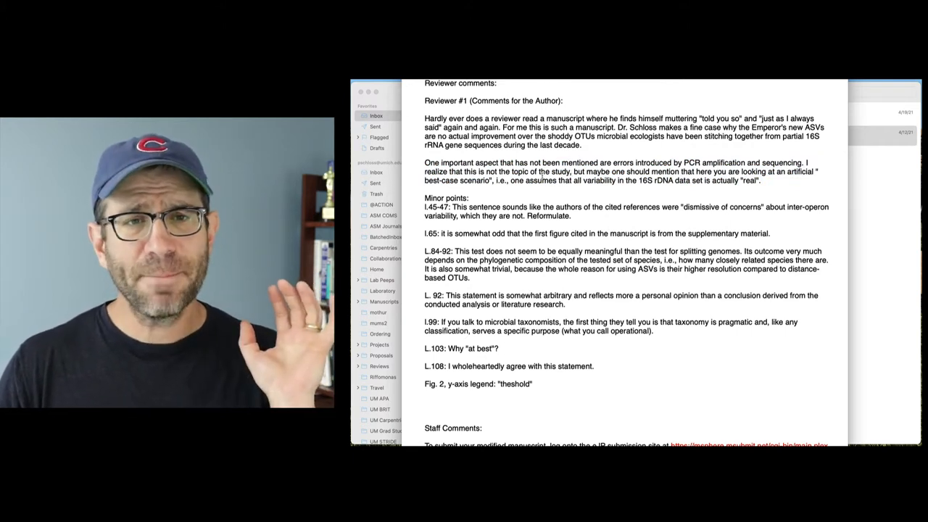
left_click_drag(424, 162, 760, 179)
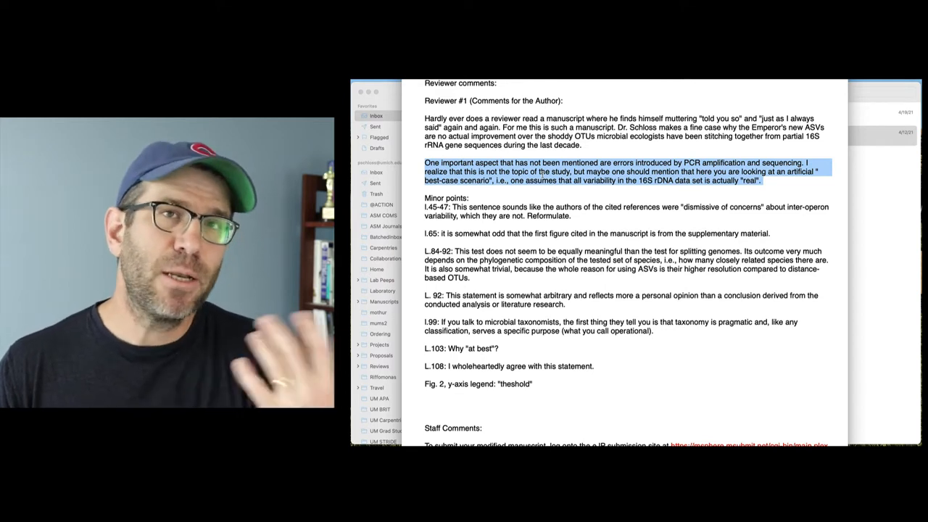
double_click(483, 206)
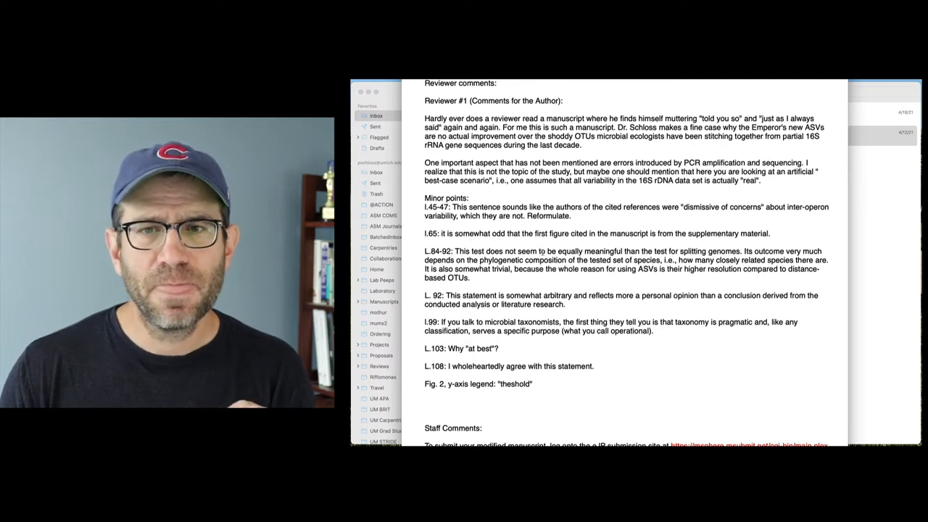
left_click_drag(425, 206, 570, 216)
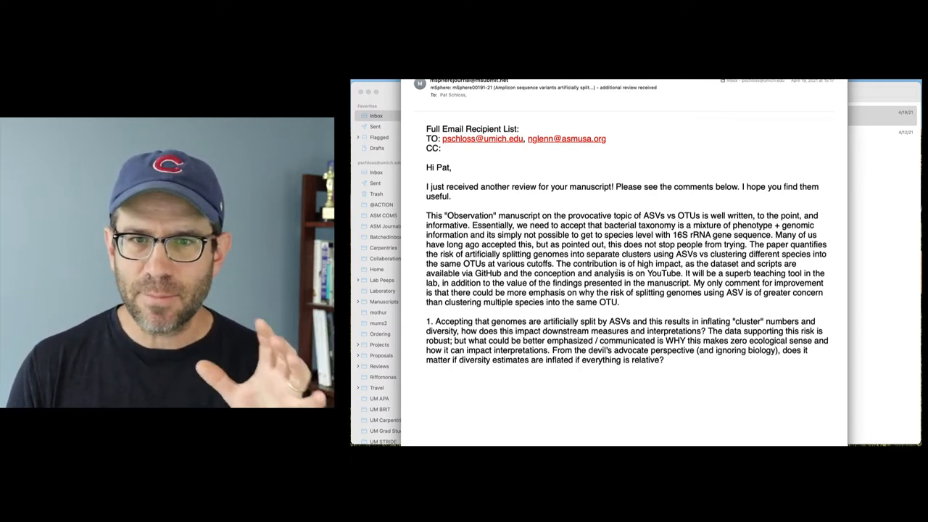
Step: Select text in the second reviewer's comments in the additional-review email
left_click_drag(549, 263, 677, 274)
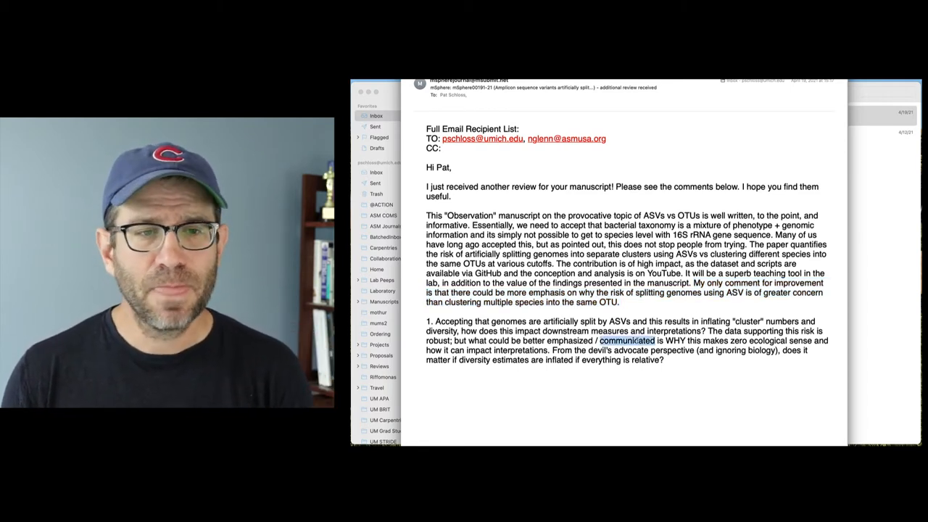
left_click_drag(428, 321, 663, 359)
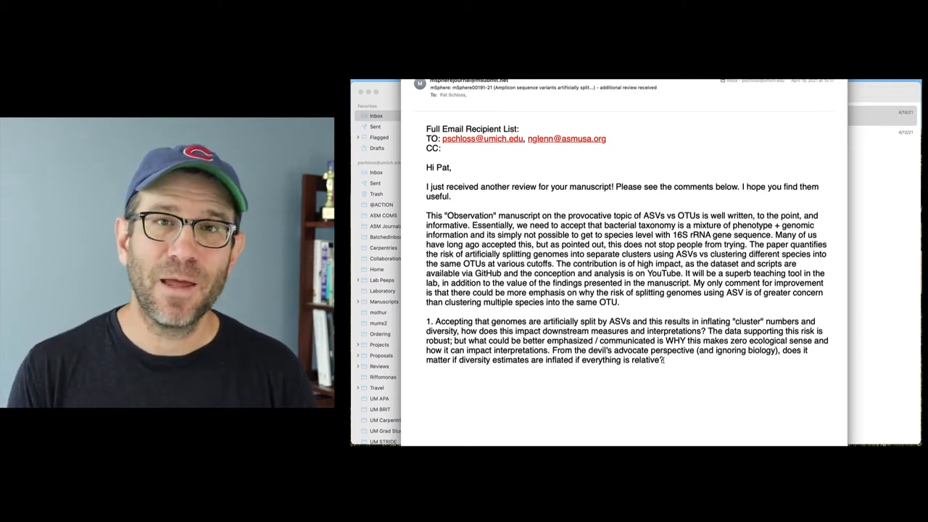
Step: Scroll down the decision email and select the reviewer comments text to copy
scroll("down", 3)
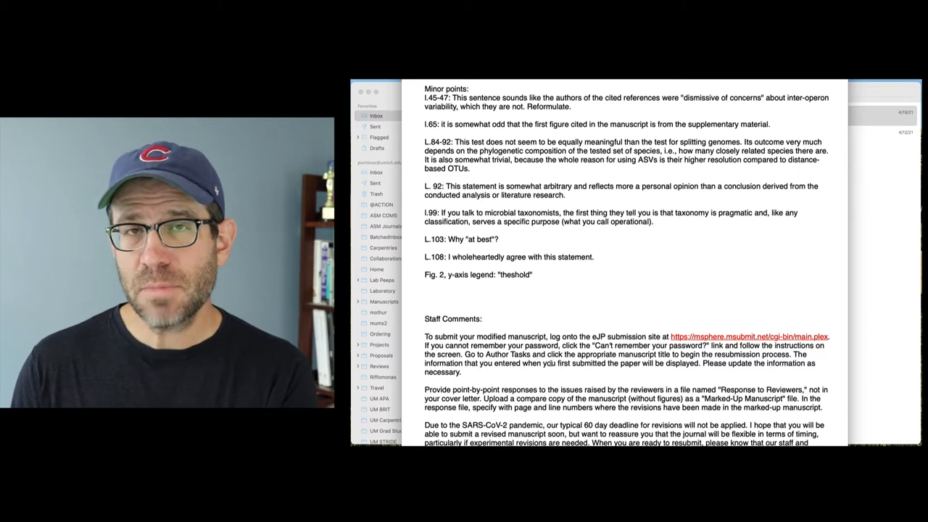
double_click(556, 398)
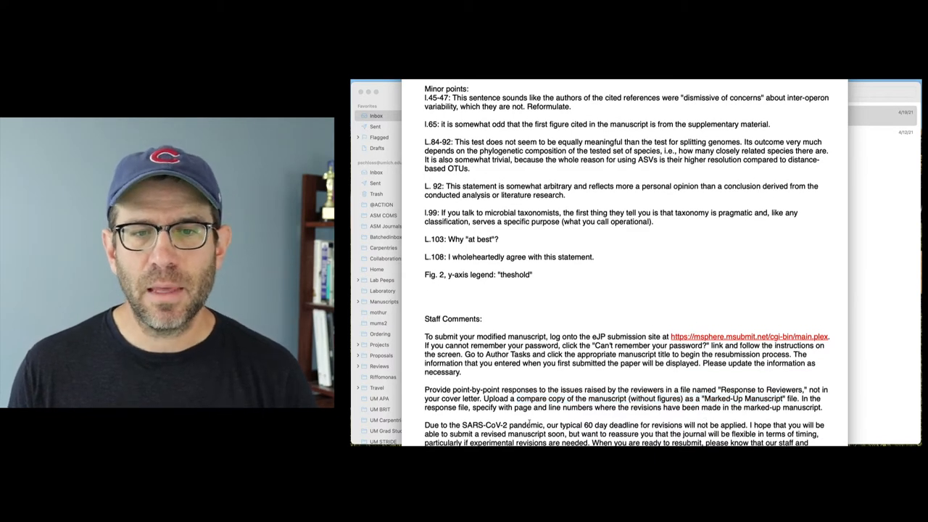
left_click_drag(472, 407, 616, 407)
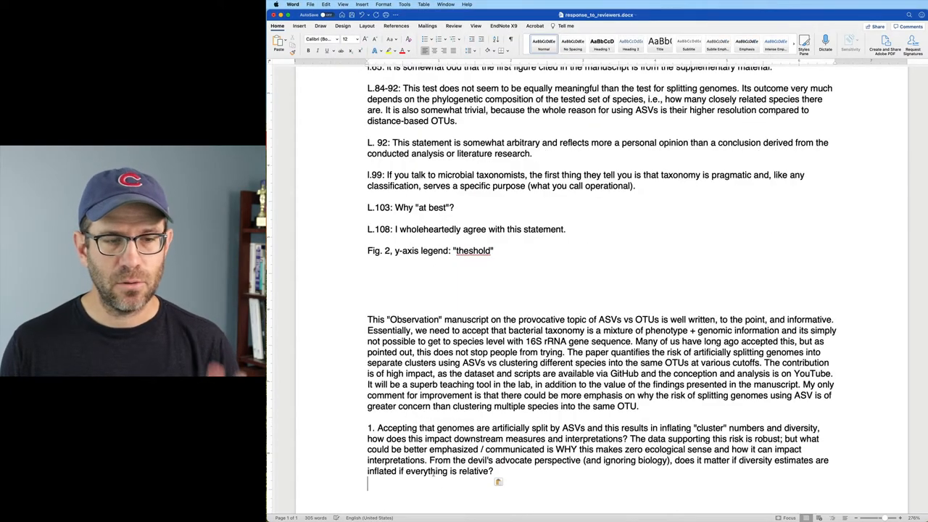
scroll("up", 3)
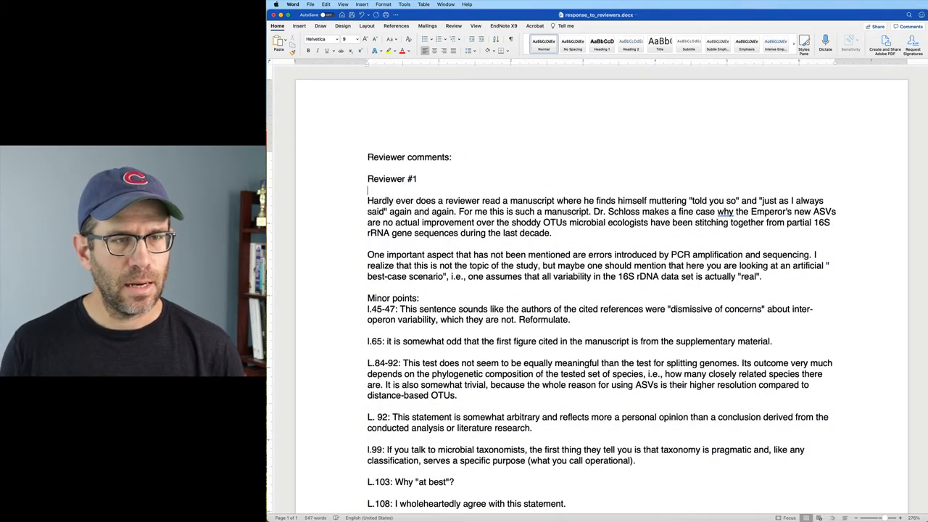
scroll("down", 3)
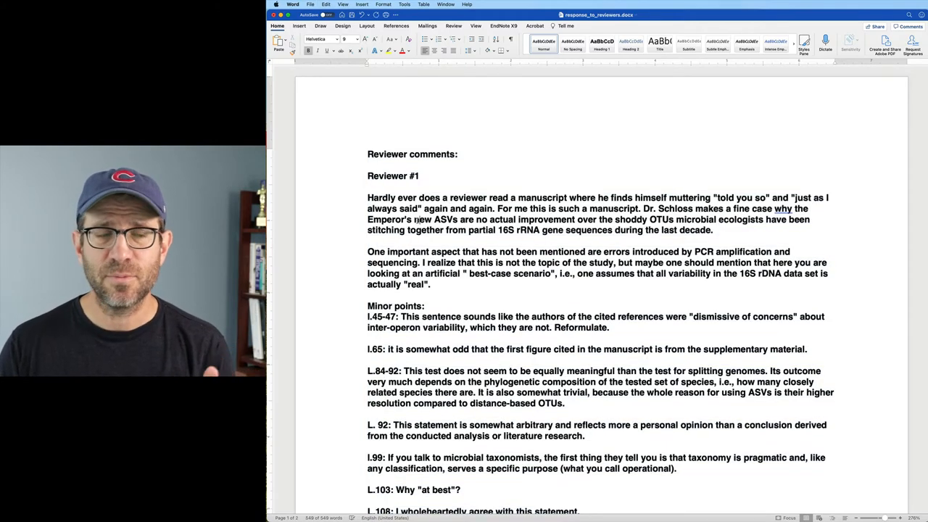
Step: Scroll to Reviewer #2's comments and select them around the L.108 comment
scroll("down", 3)
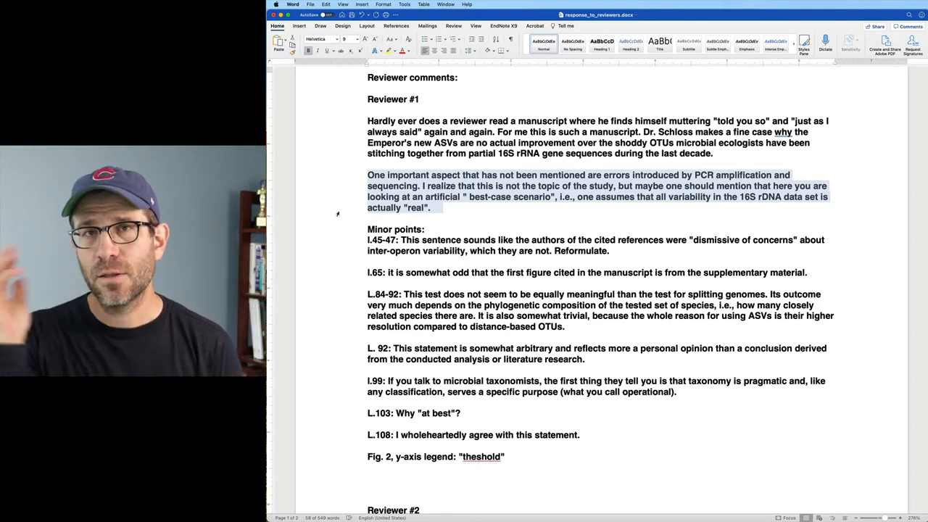
scroll("down", 3)
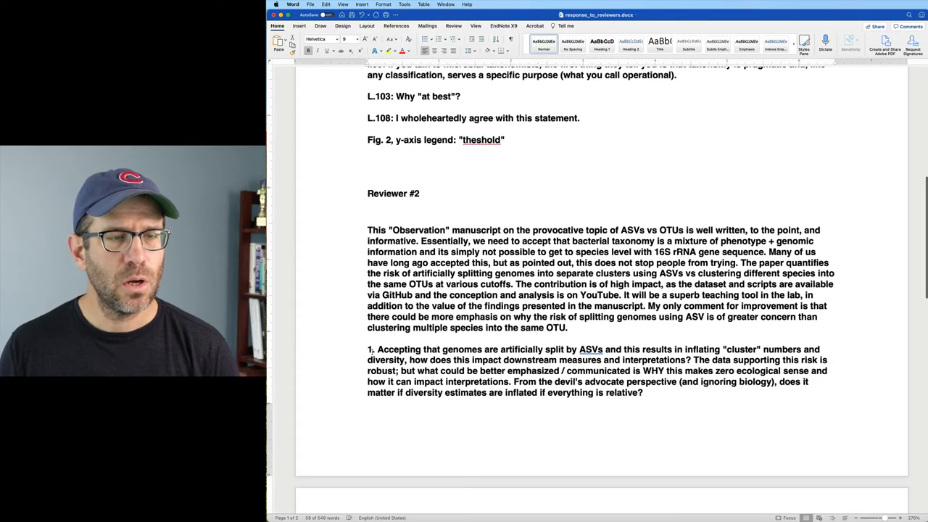
left_click_drag(369, 348, 642, 392)
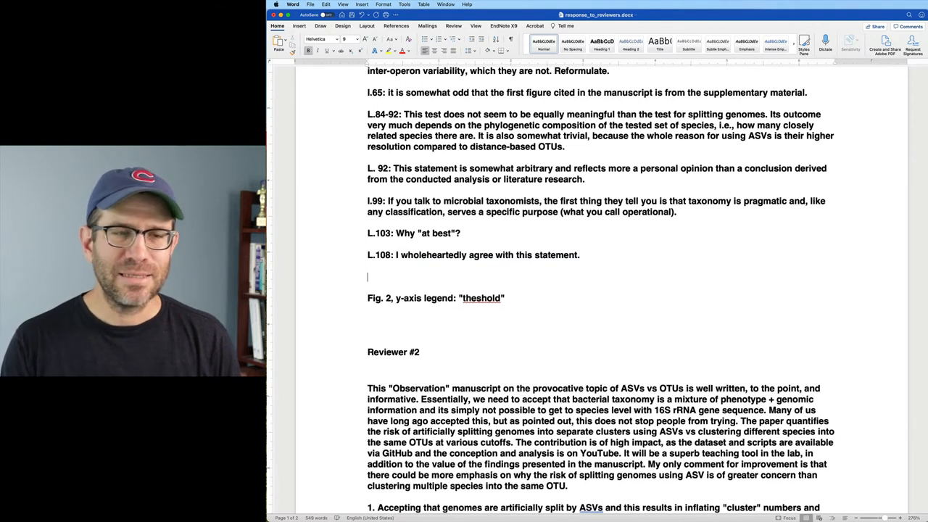
Step: Type a reply ending 'reviewer supporting this assertion.' and scroll down the response document
type("We")
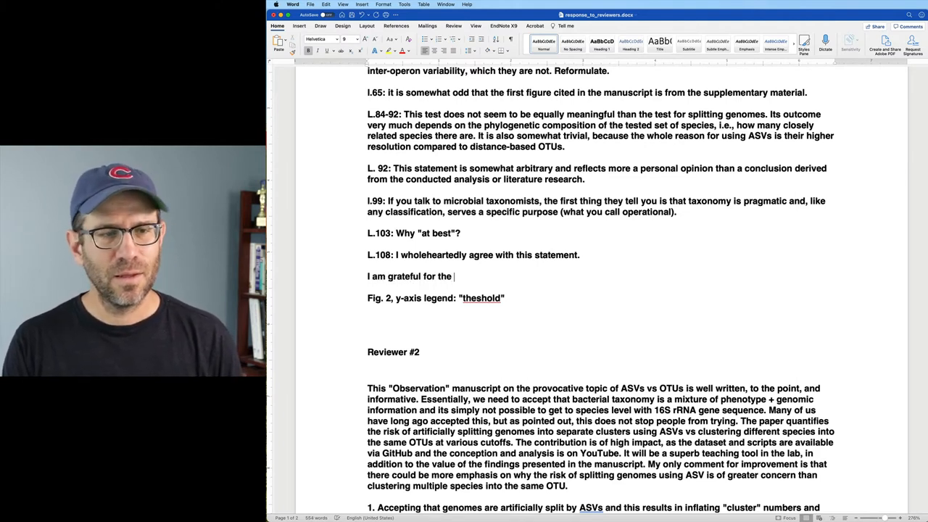
type("reviewer")
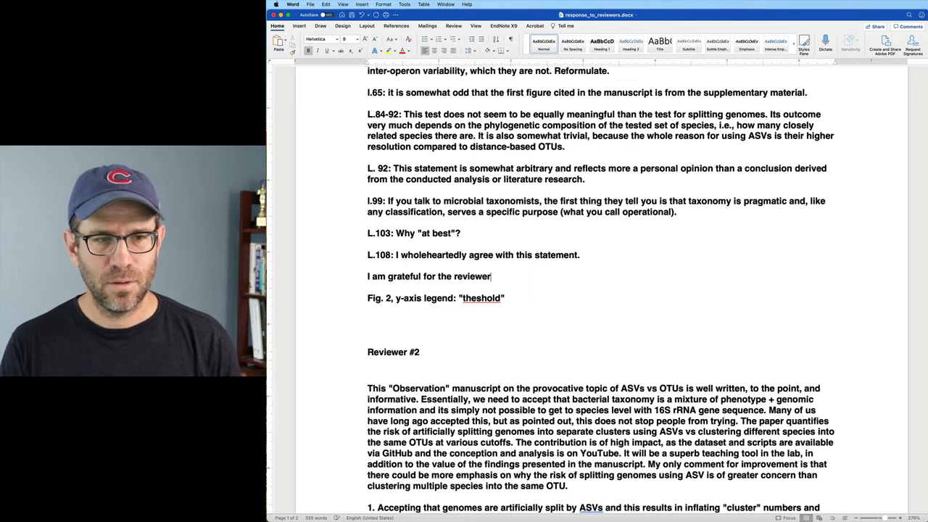
type("supporting this")
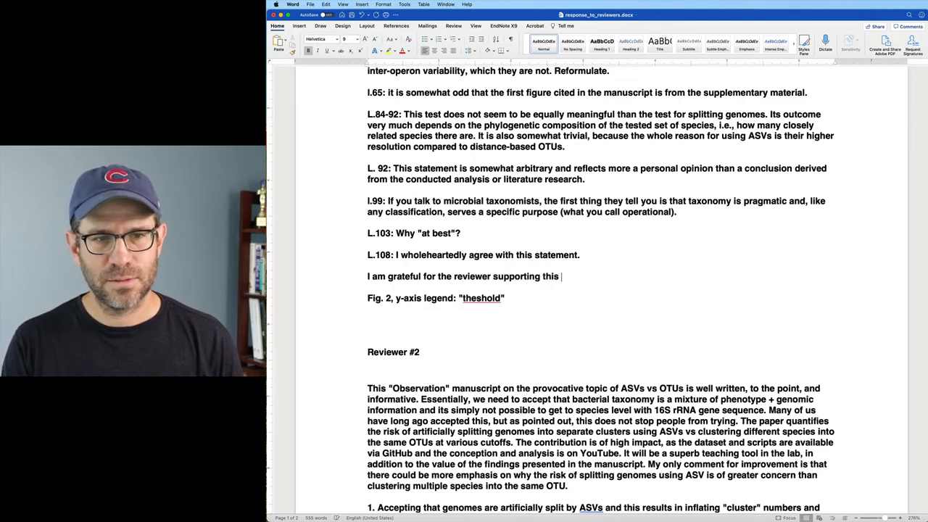
type("assertion.")
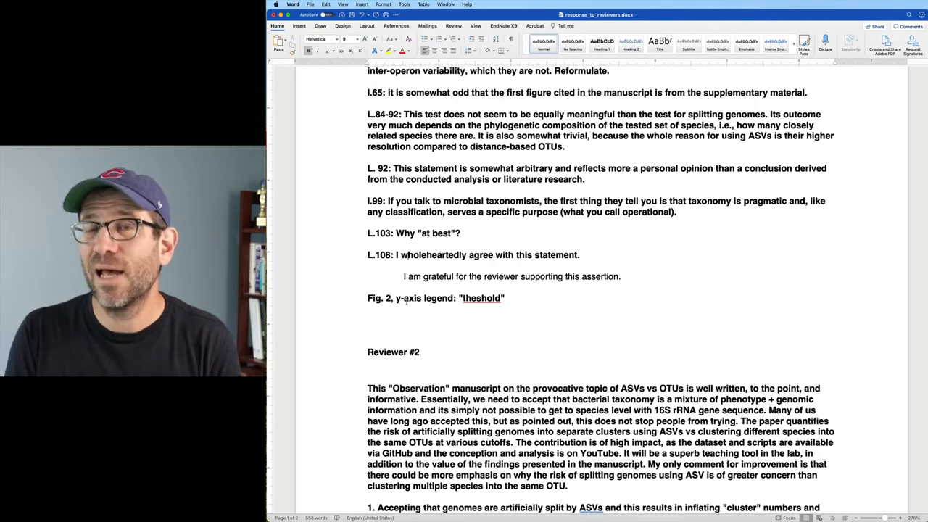
scroll("down", 3)
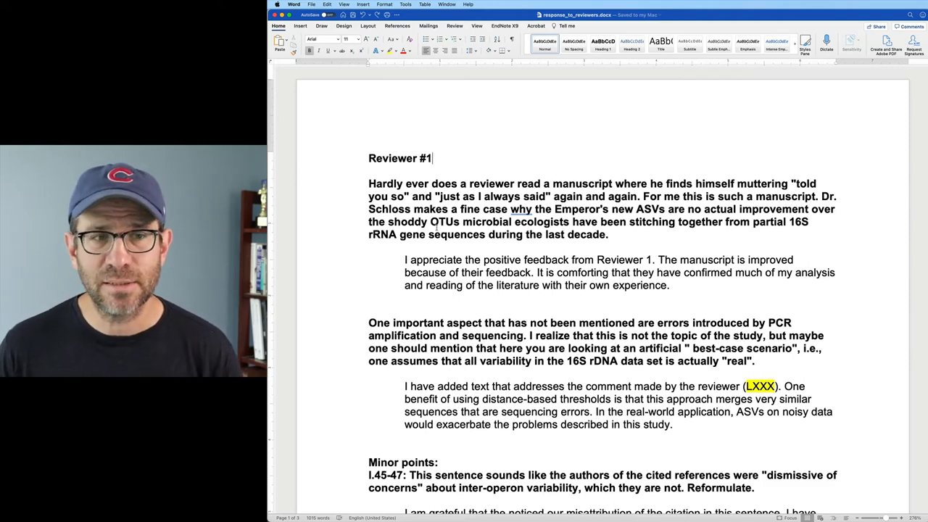
scroll("down", 3)
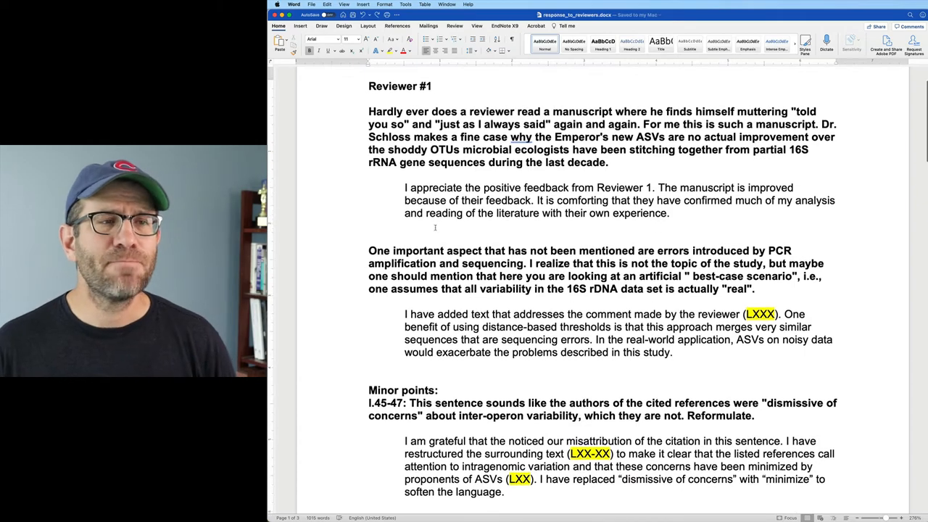
scroll("down", 3)
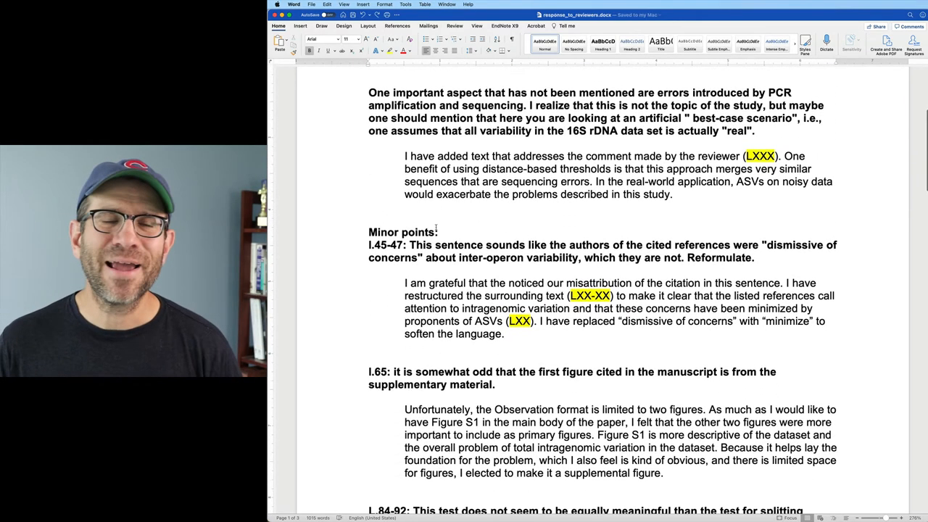
scroll("down", 3)
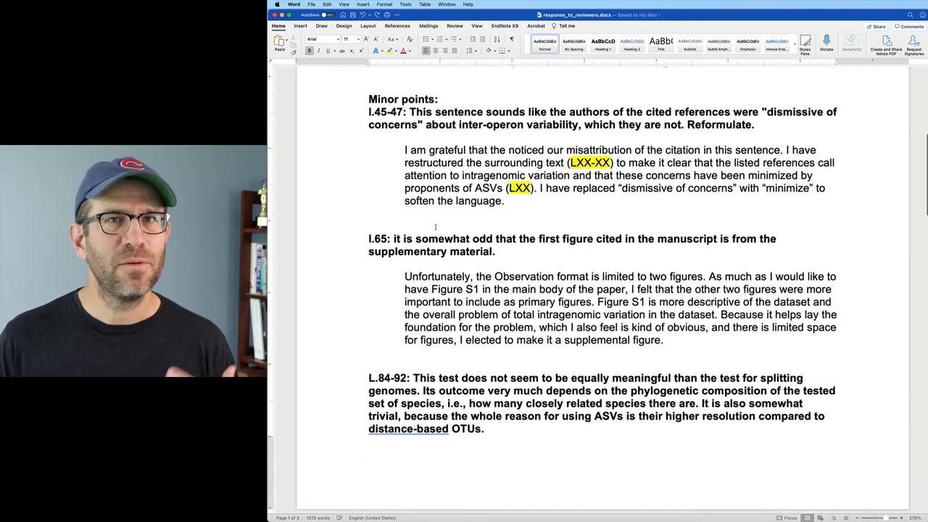
scroll("down", 3)
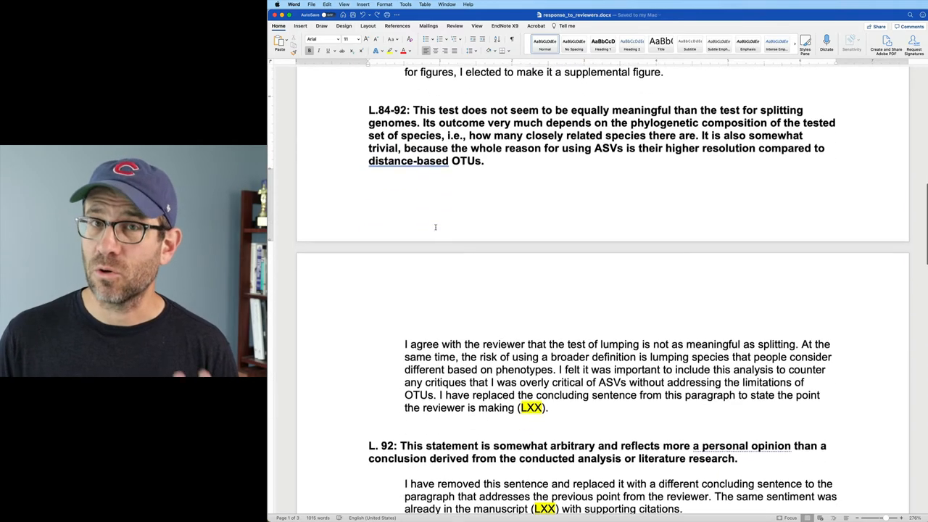
scroll("down", 3)
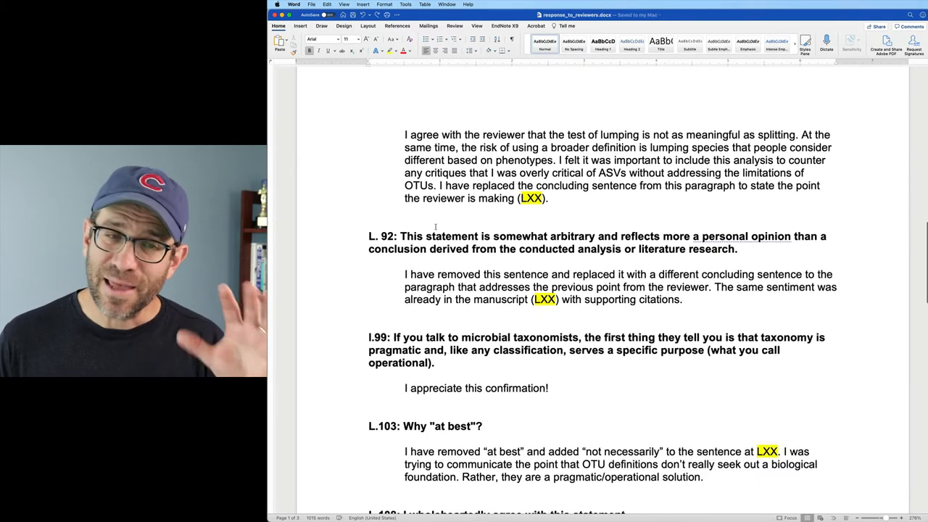
scroll("down", 3)
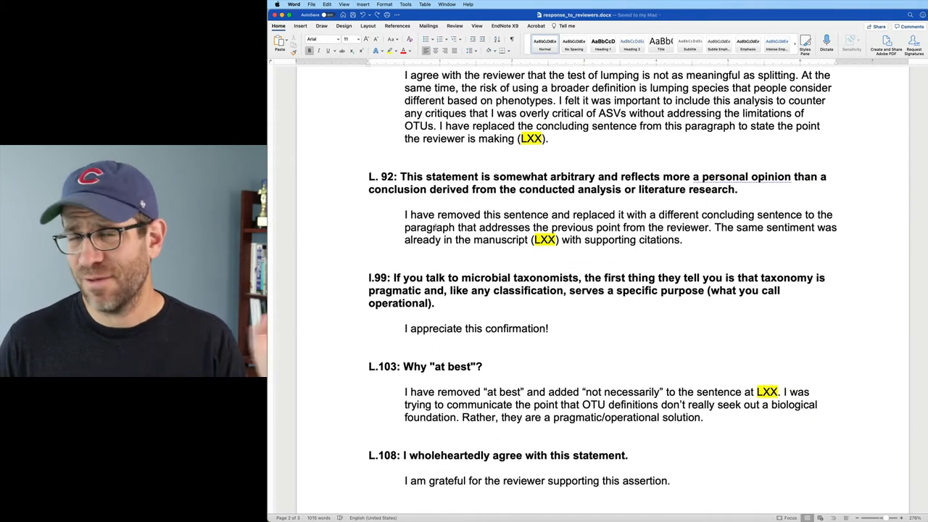
scroll("down", 3)
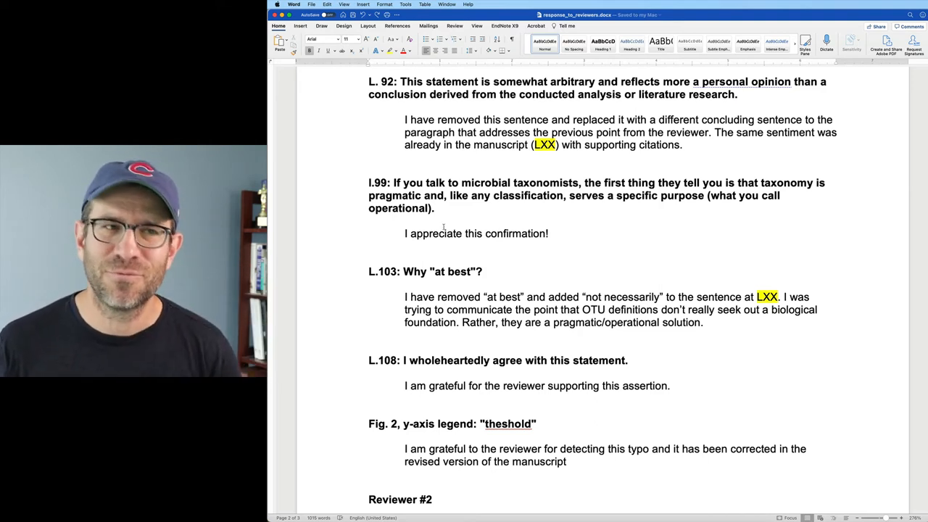
scroll("down", 3)
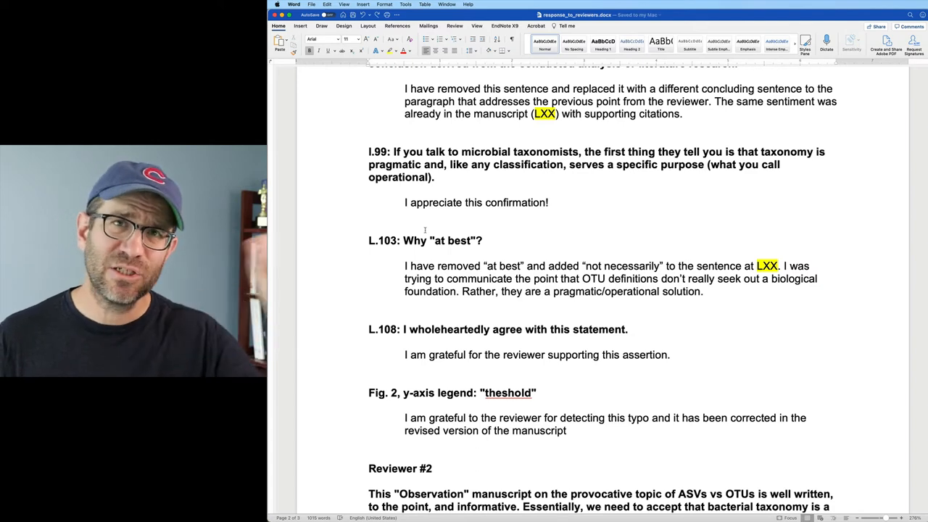
scroll("down", 3)
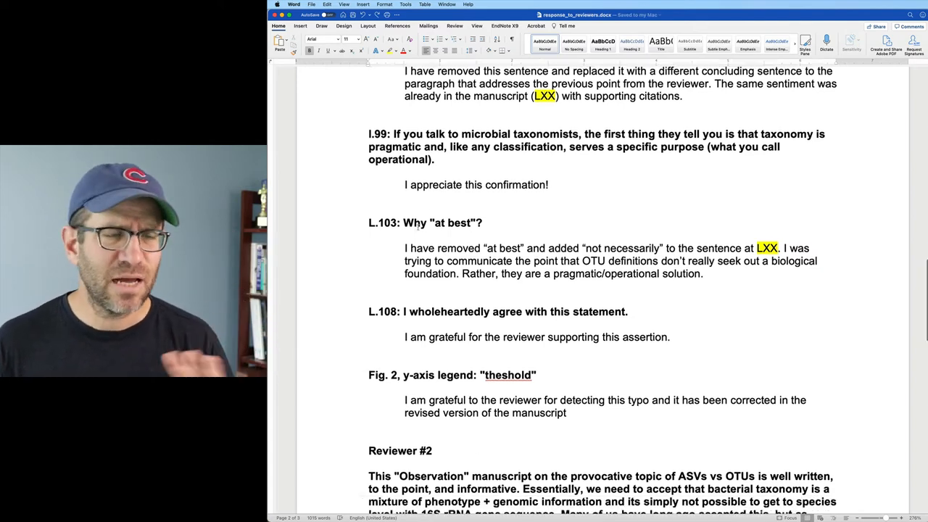
scroll("down", 3)
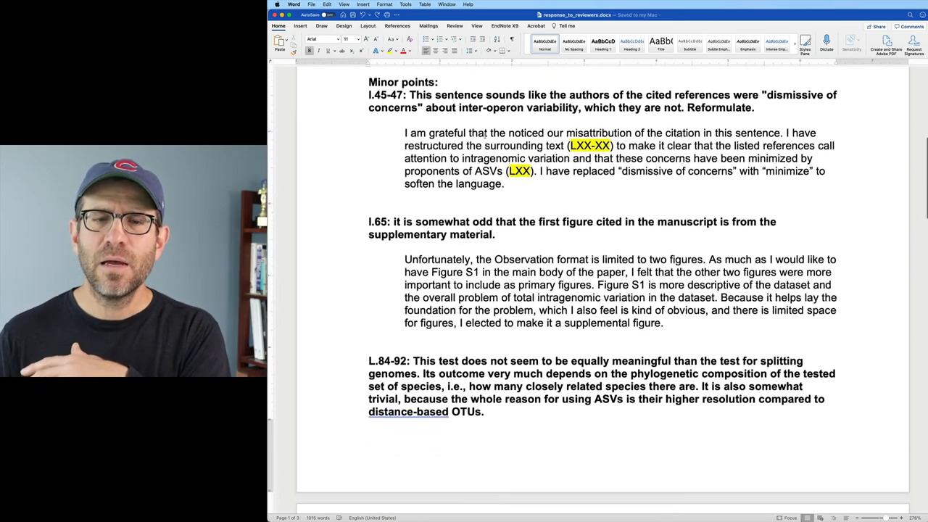
scroll("down", 3)
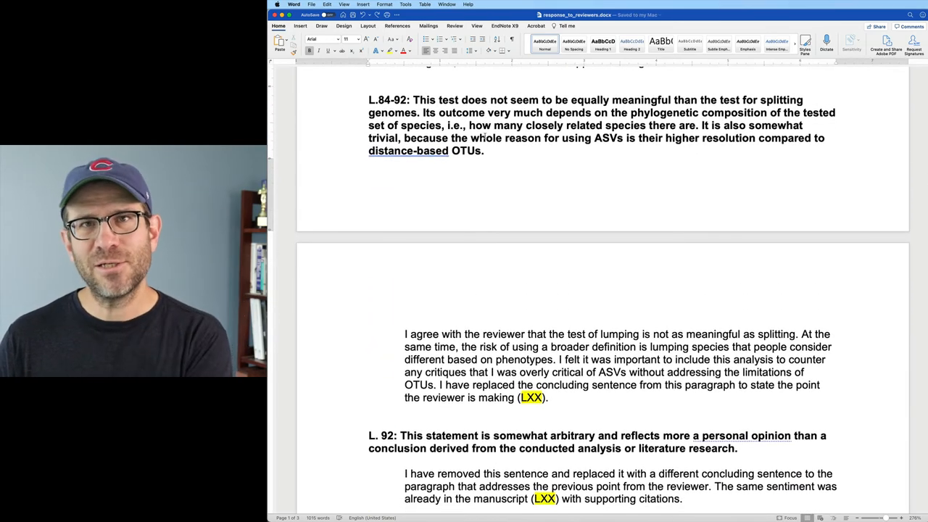
scroll("down", 3)
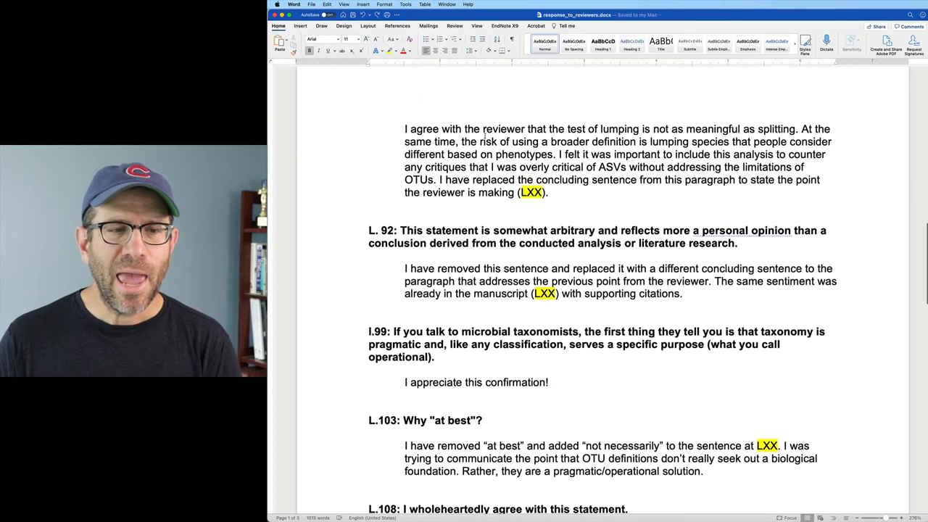
scroll("down", 3)
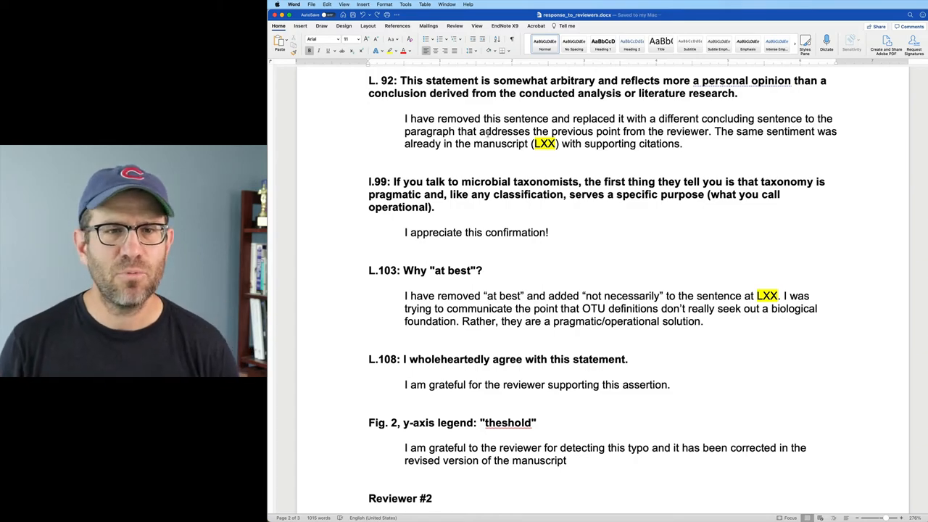
Step: Scroll down through the drafted replies in the Word response document
scroll("down", 3)
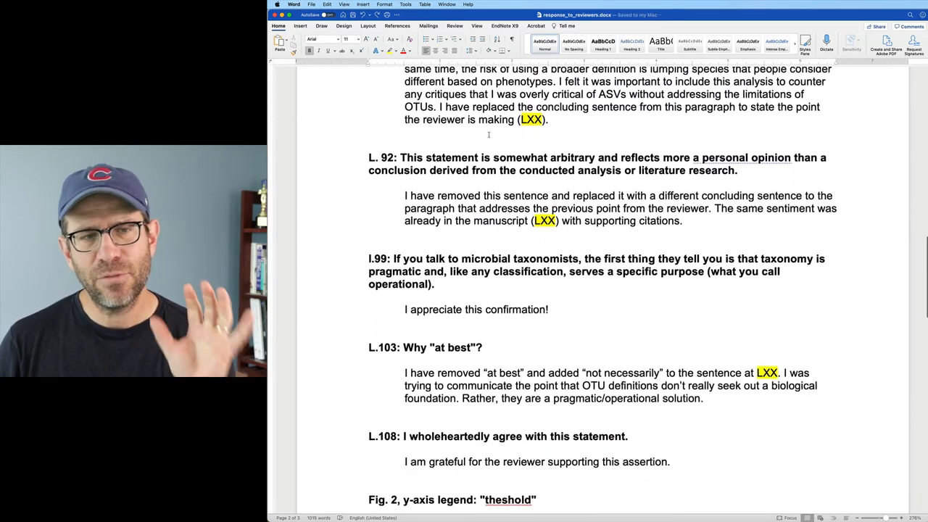
scroll("down", 3)
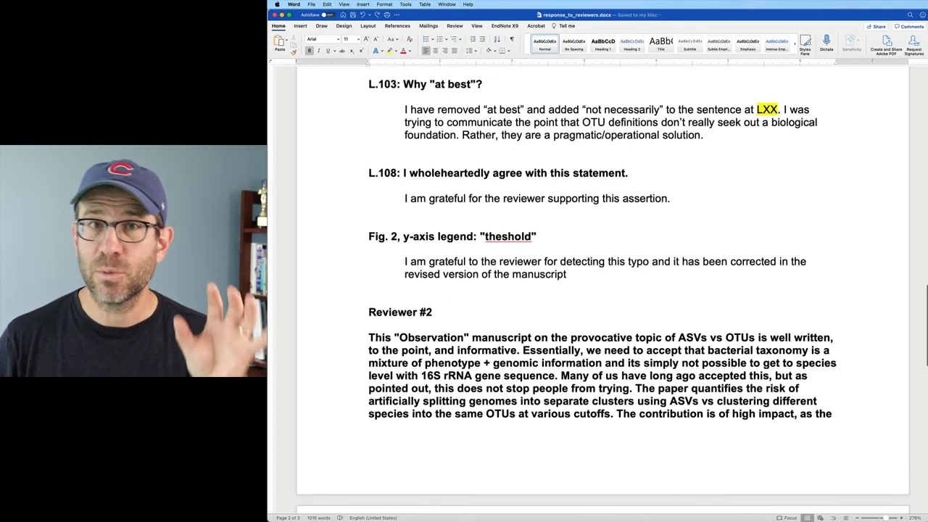
scroll("down", 3)
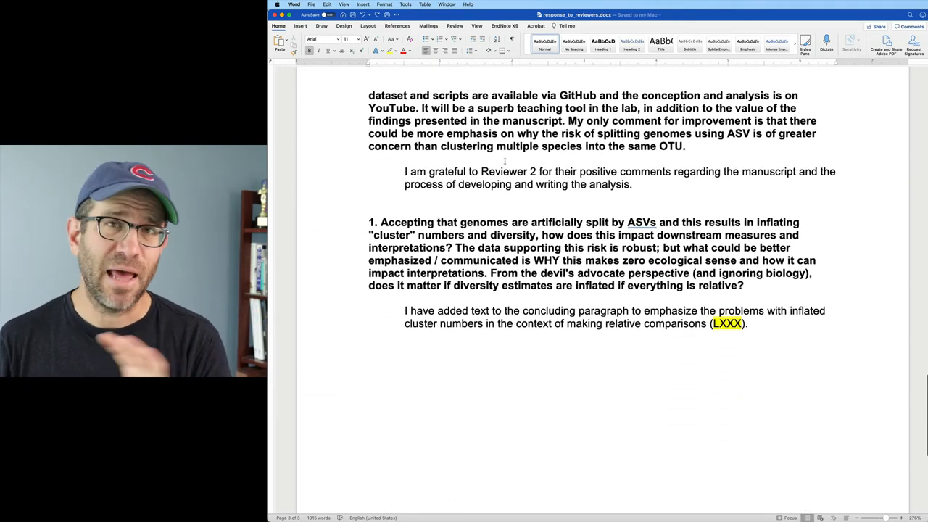
scroll("down", 3)
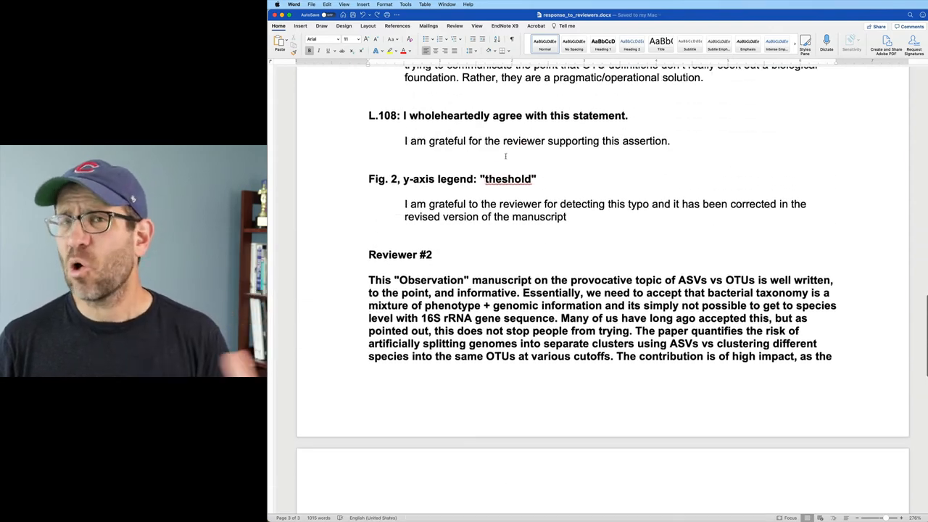
scroll("down", 3)
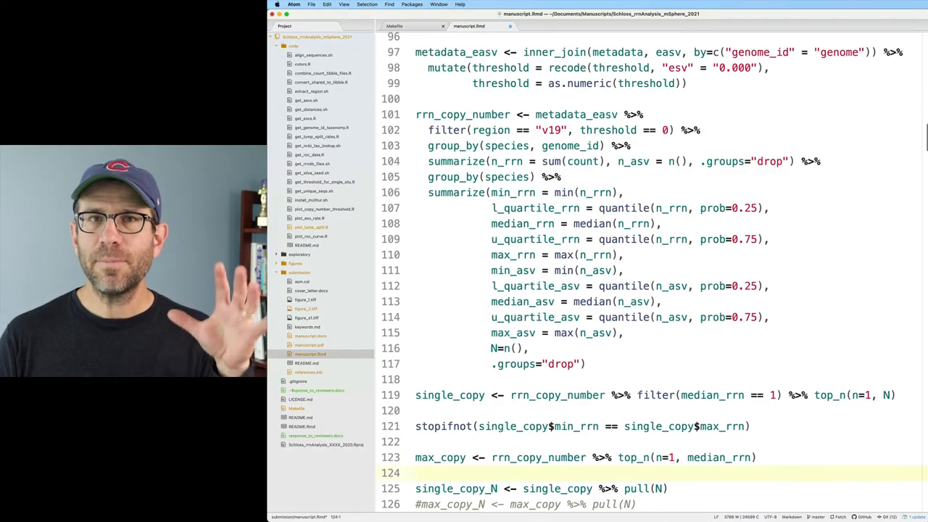
Step: Scroll through manuscript.Rmd's abstract and results in Atom
scroll("down", 3)
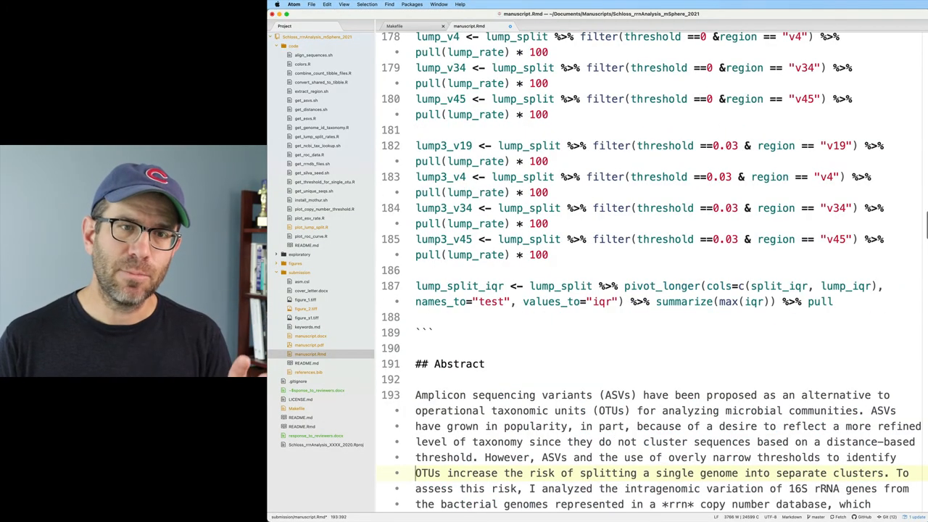
scroll("down", 3)
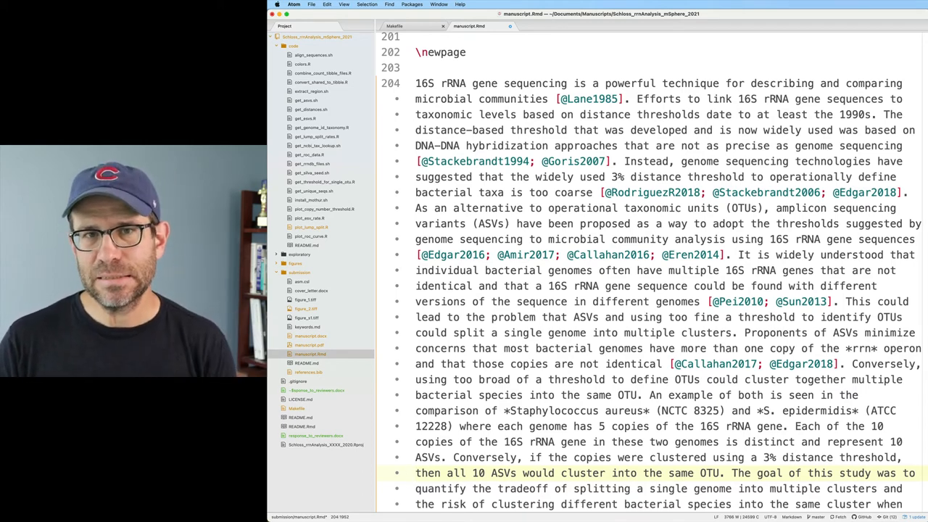
scroll("down", 3)
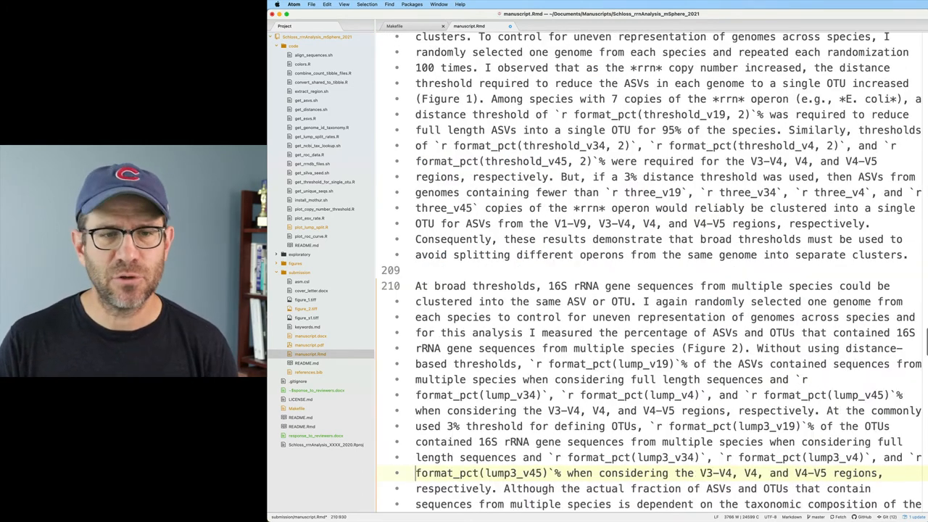
scroll("down", 3)
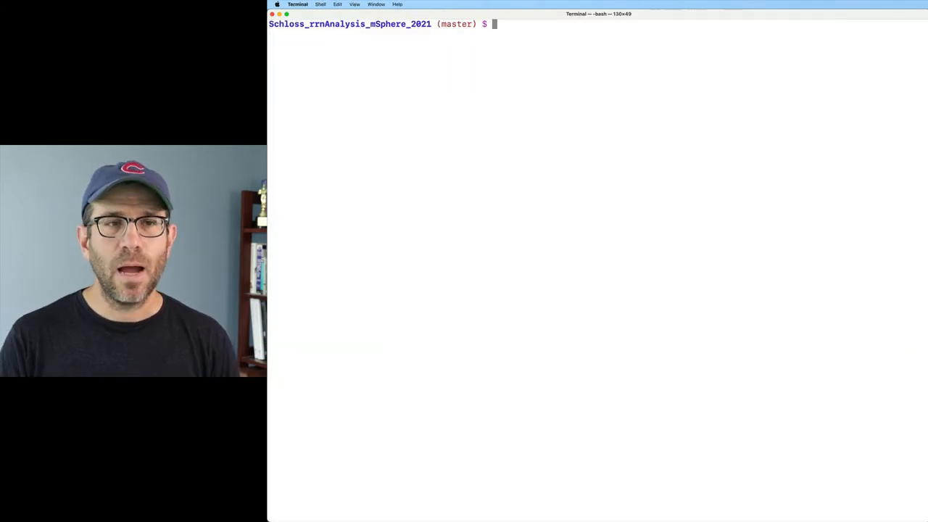
Step: Run make submission/manuscript.tex, list submission/ with ls -lth, and select a file name
type("make submission/manuscript.tex")
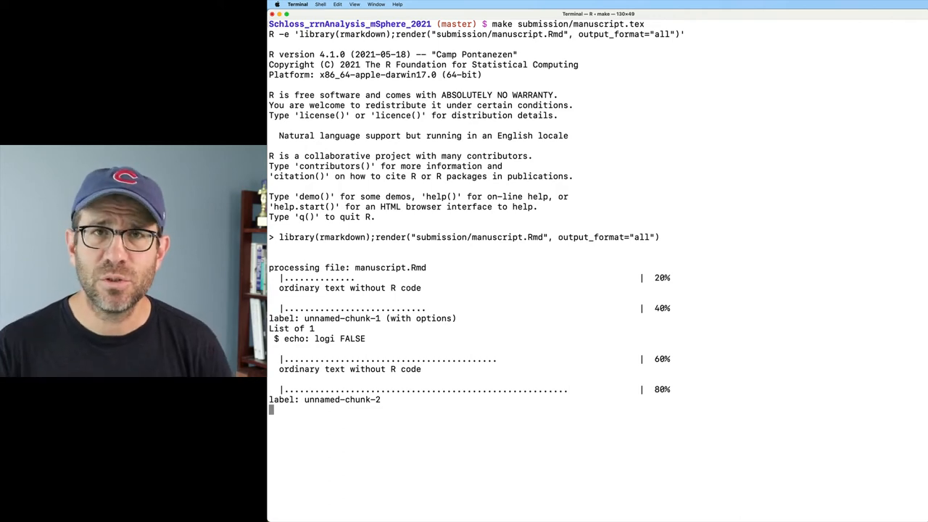
type("ls -lth submission/")
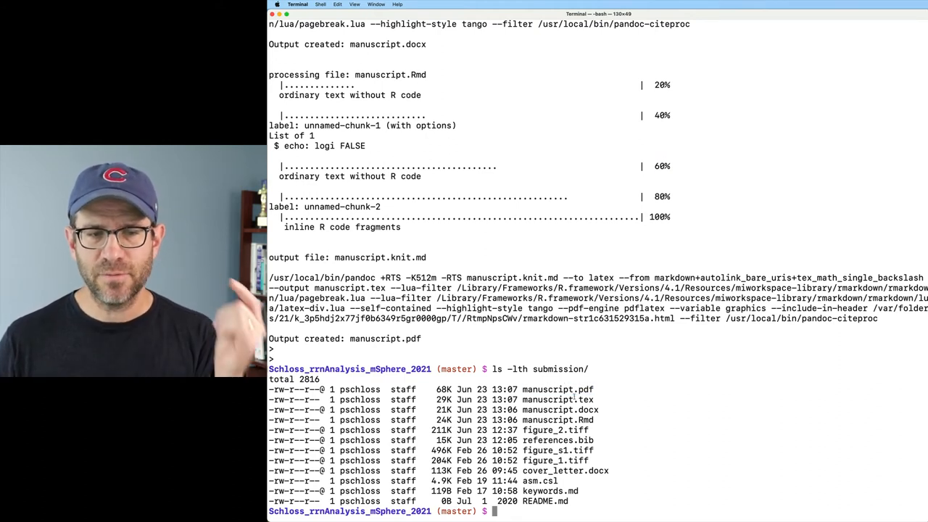
double_click(560, 410)
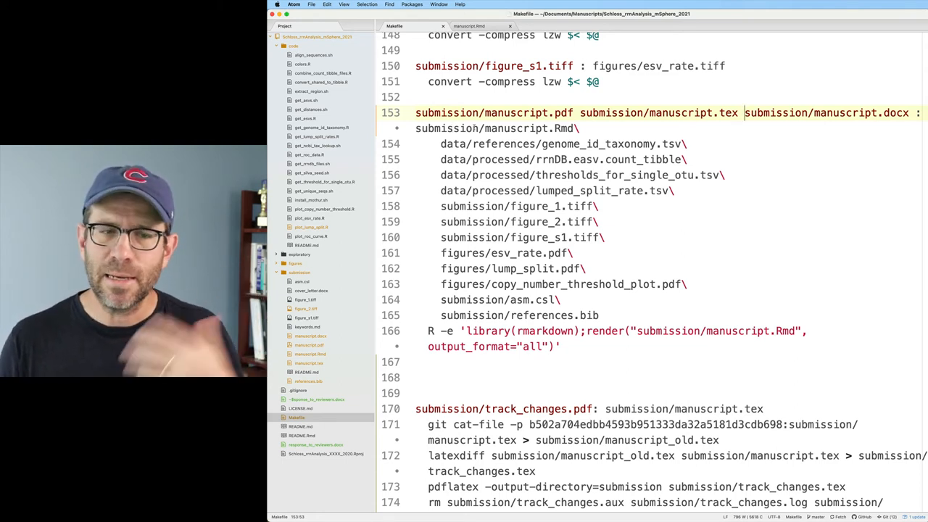
scroll("down", 3)
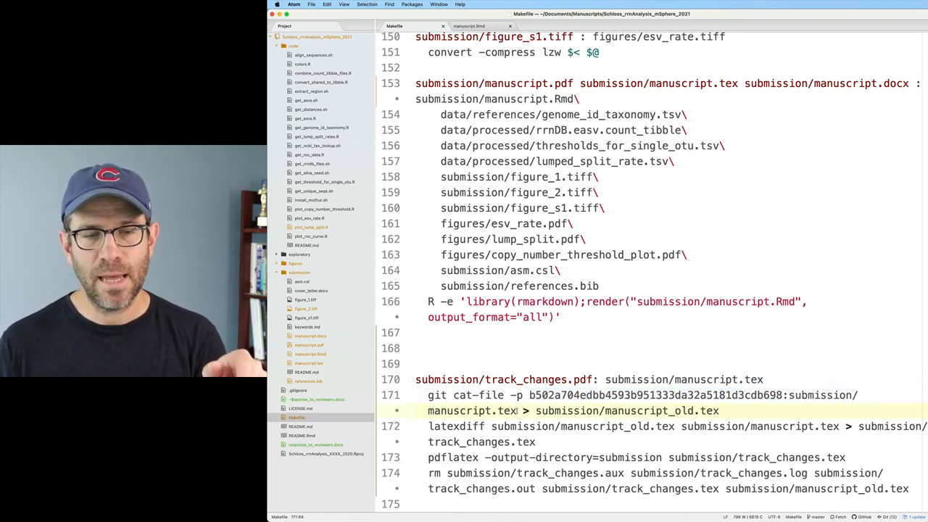
Step: Select the commit hash in the track_changes rule and run the track-changes PDF build
double_click(656, 395)
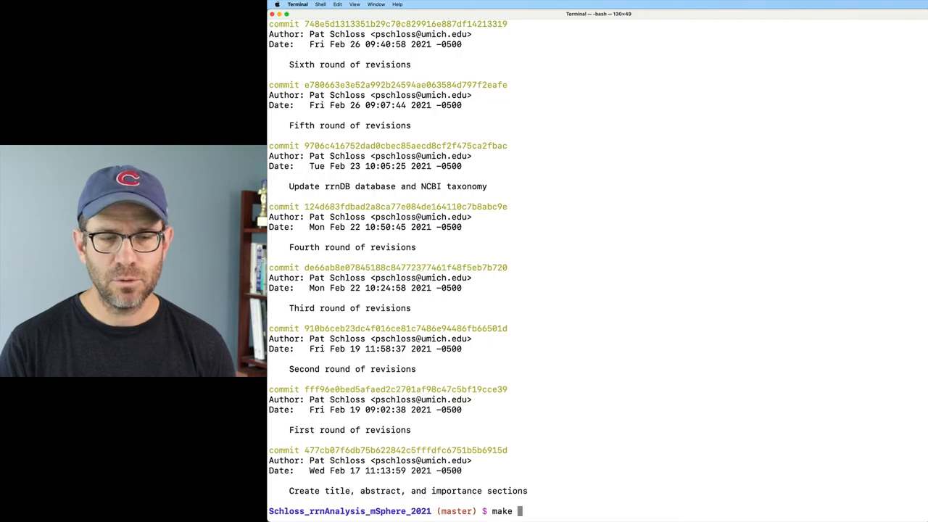
key("Return")
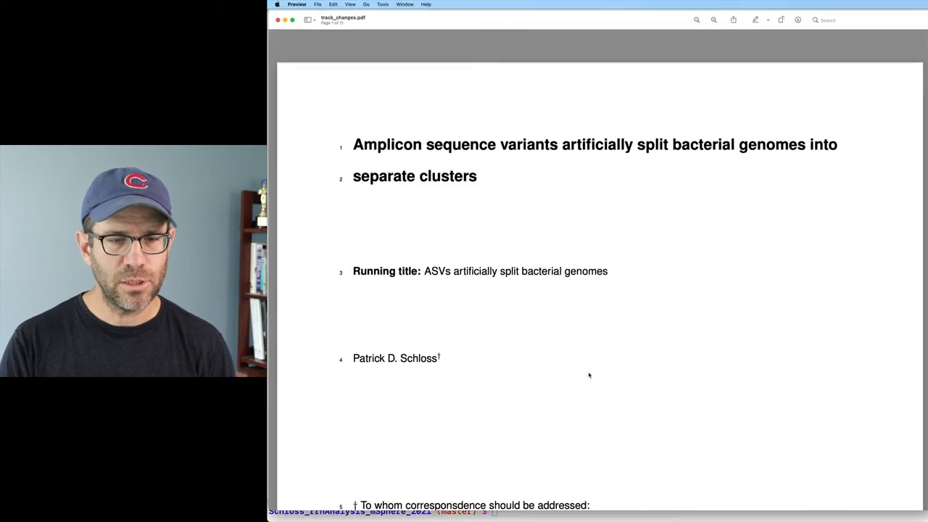
scroll("down", 3)
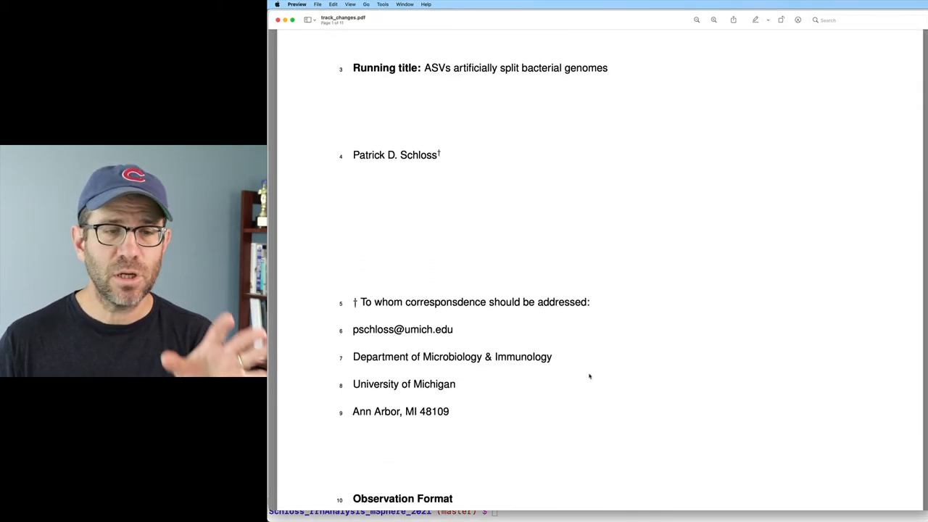
scroll("down", 3)
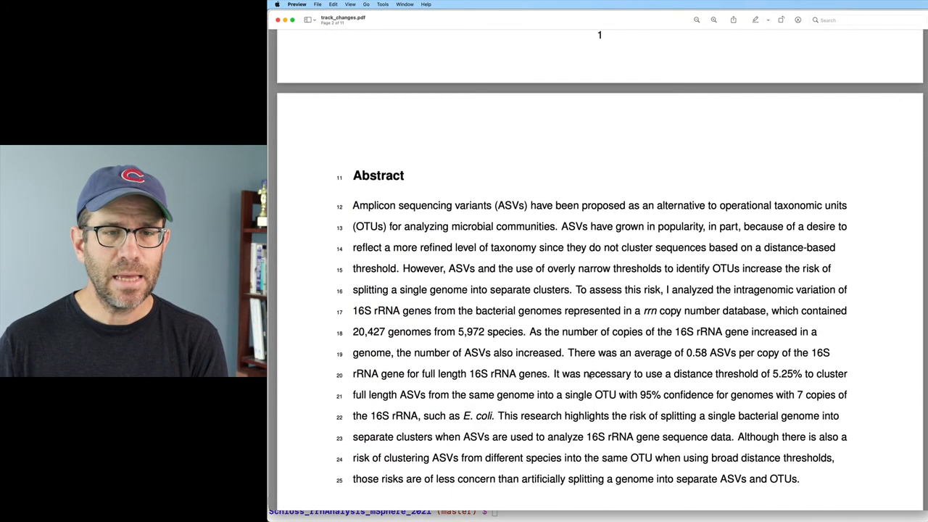
scroll("down", 3)
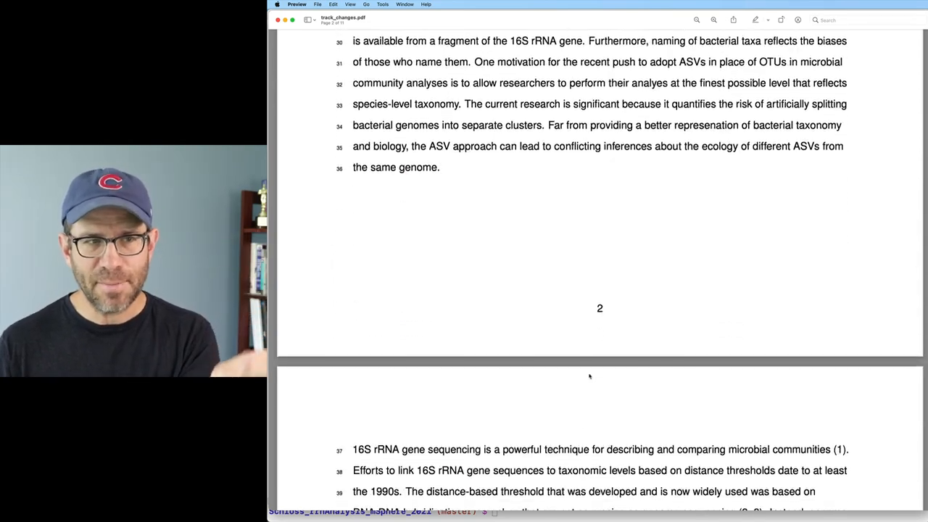
scroll("down", 3)
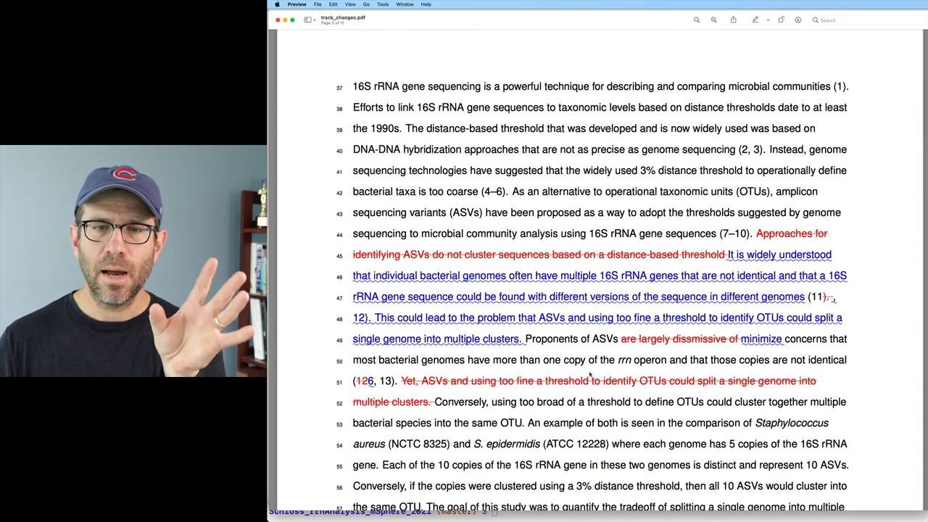
scroll("down", 3)
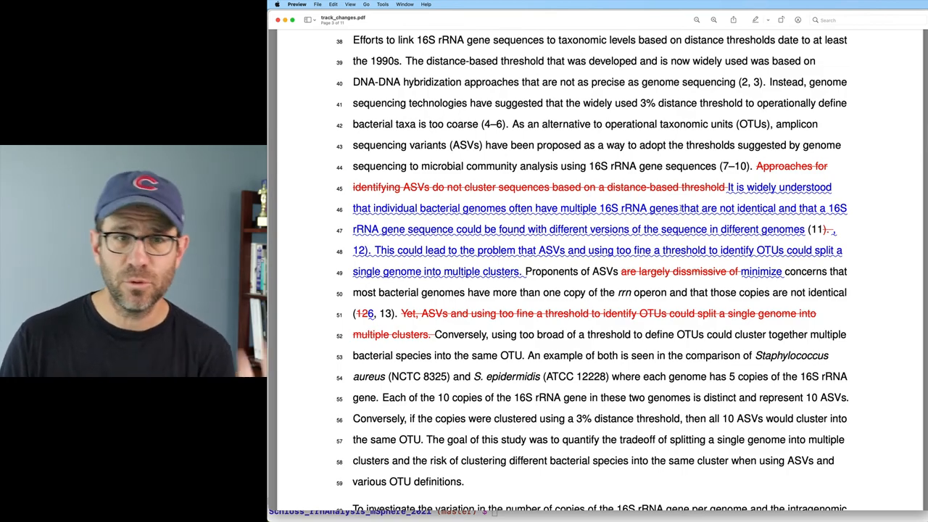
scroll("down", 3)
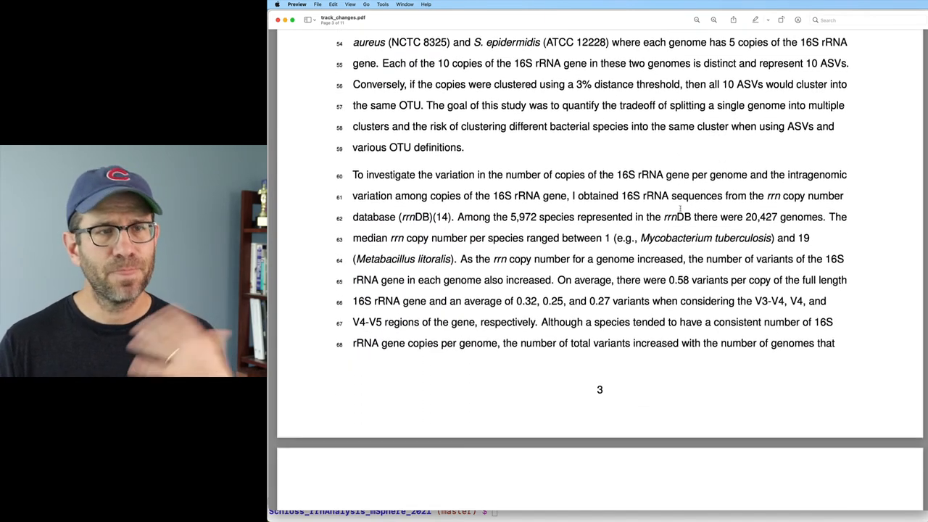
scroll("down", 3)
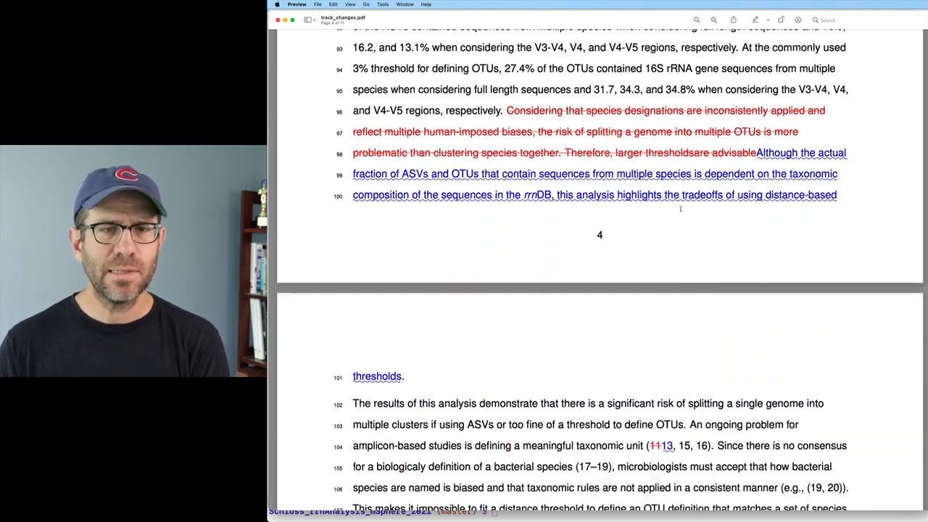
scroll("down", 3)
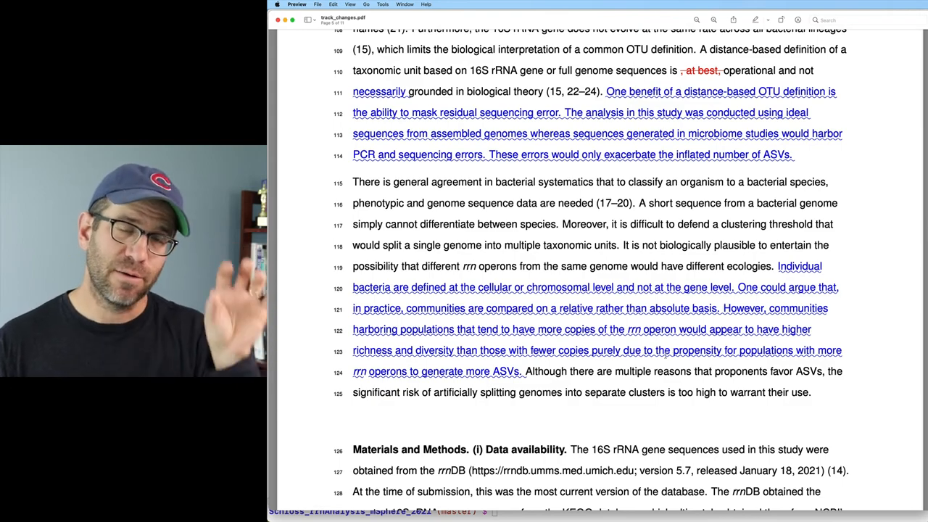
scroll("down", 3)
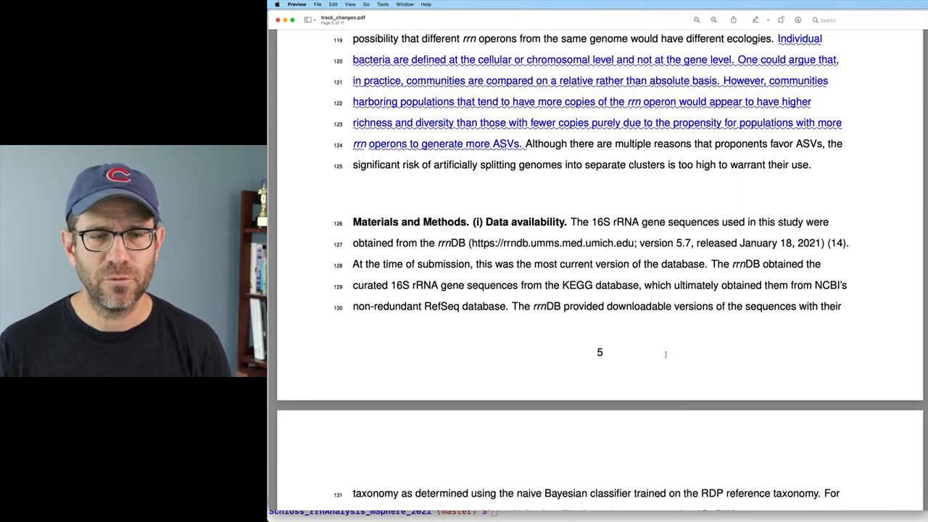
scroll("down", 3)
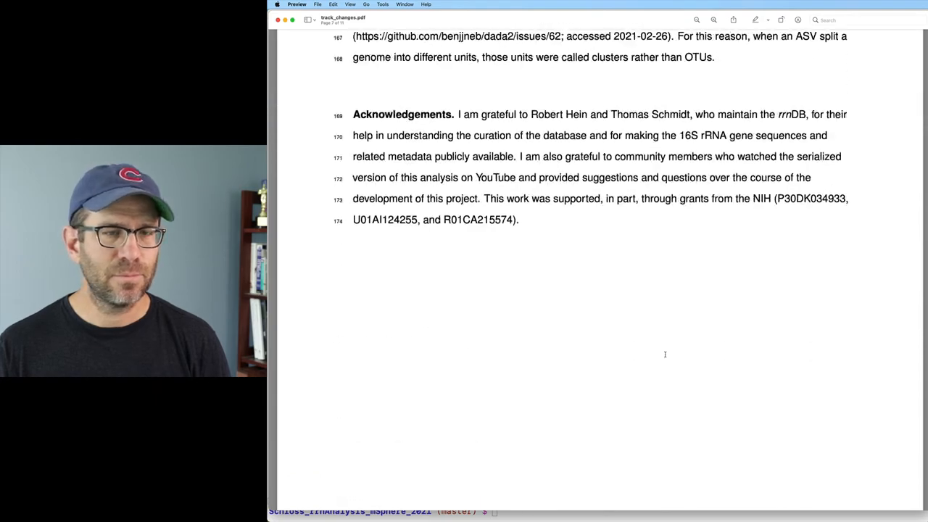
scroll("down", 3)
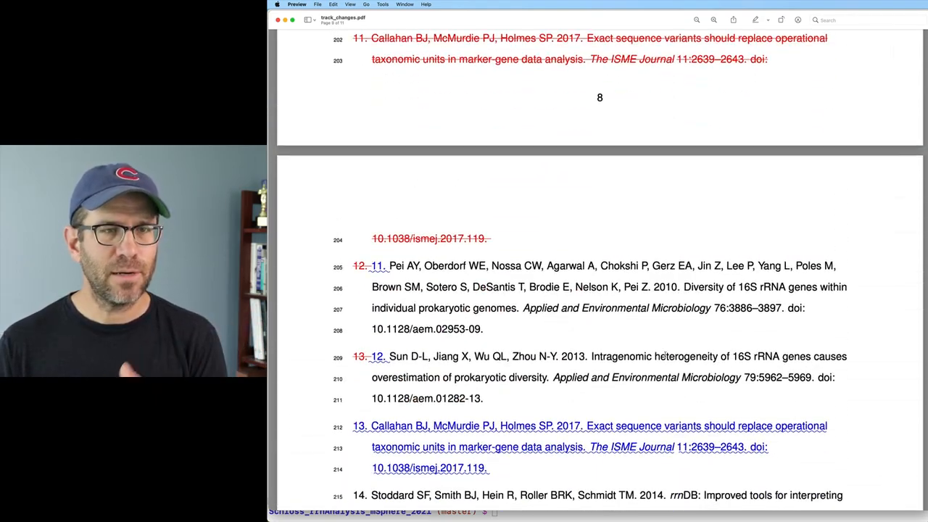
scroll("down", 3)
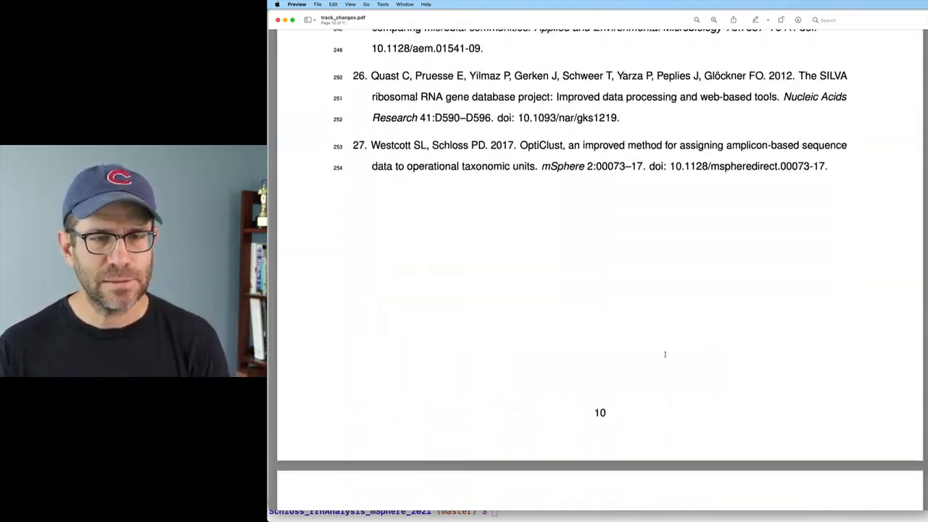
scroll("down", 3)
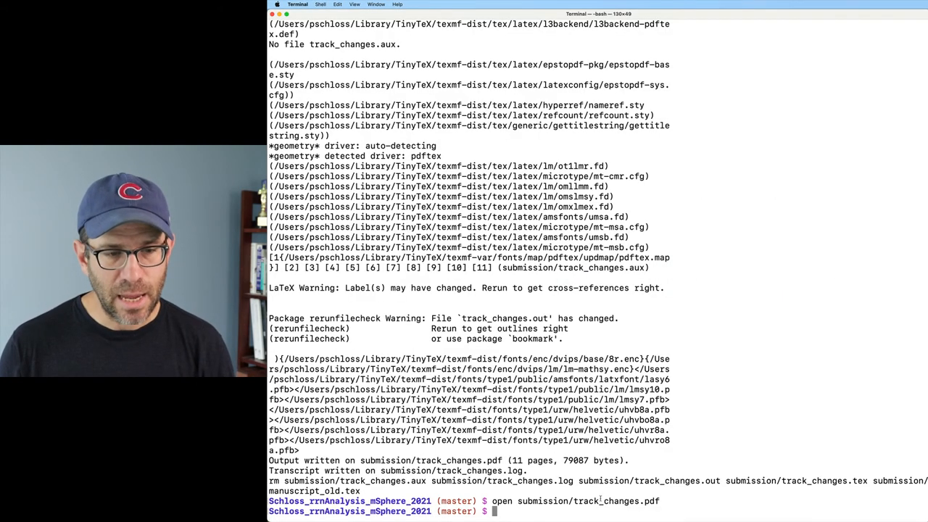
Step: Type the command to open submission/track_changes.pdf
type("open su")
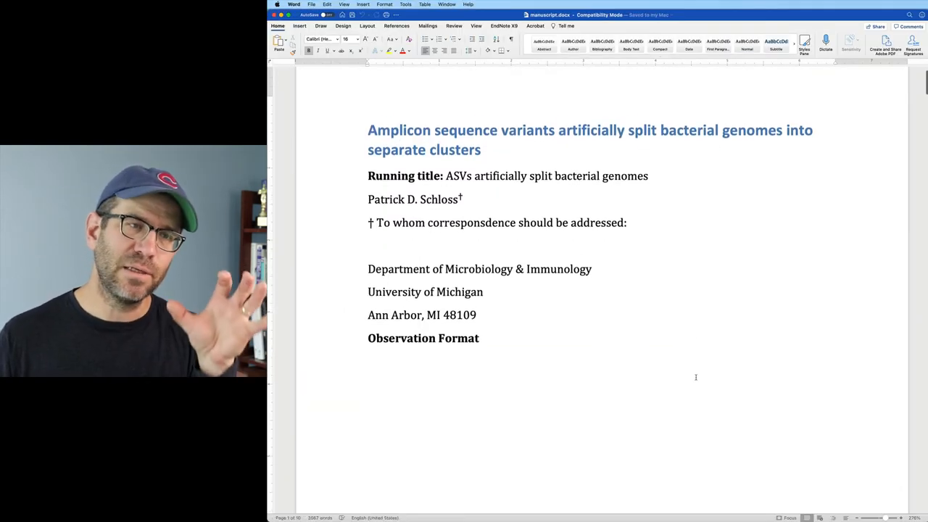
scroll("down", 3)
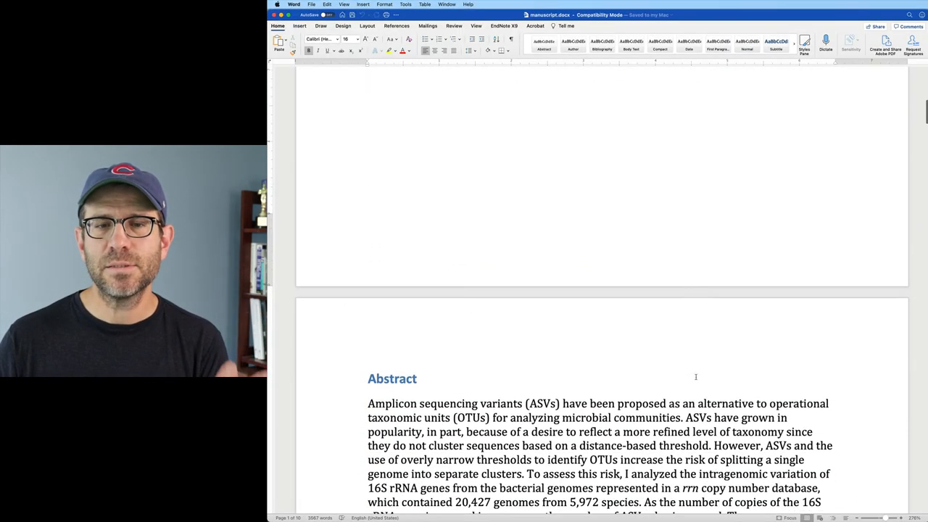
scroll("down", 3)
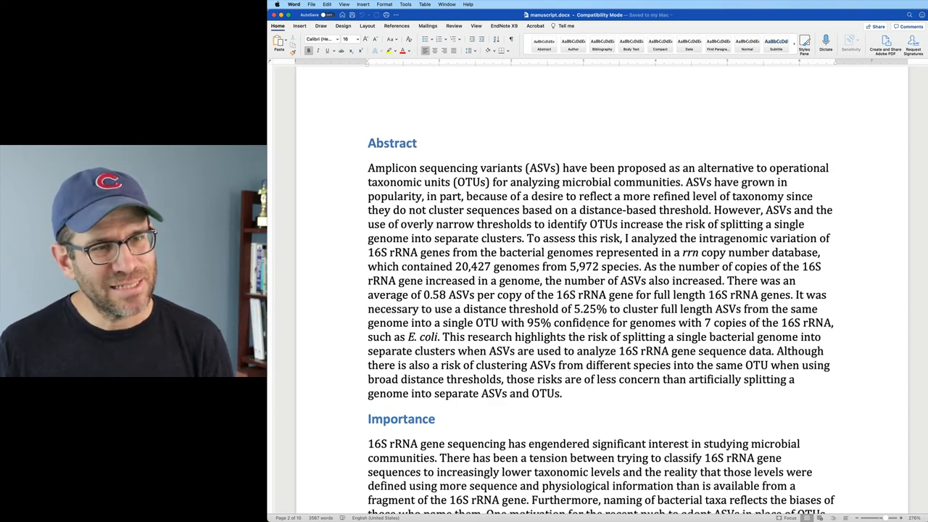
scroll("down", 3)
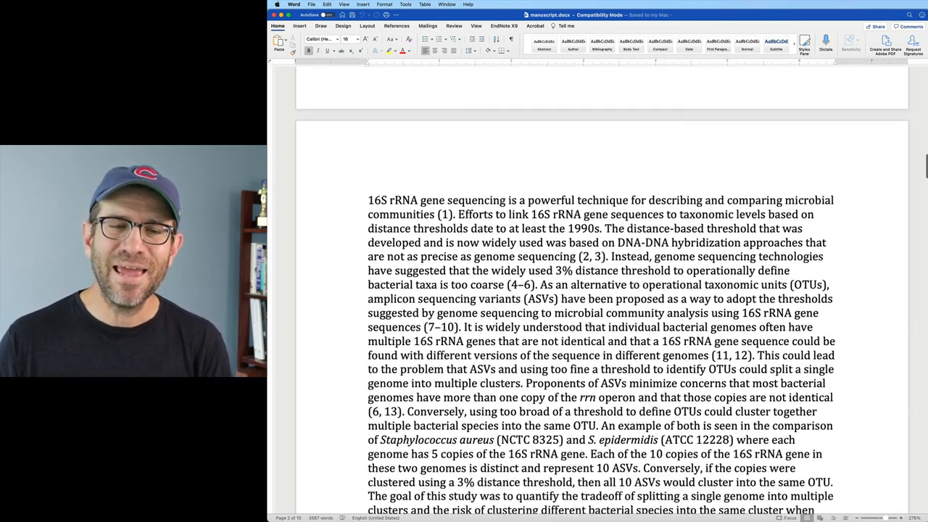
scroll("down", 3)
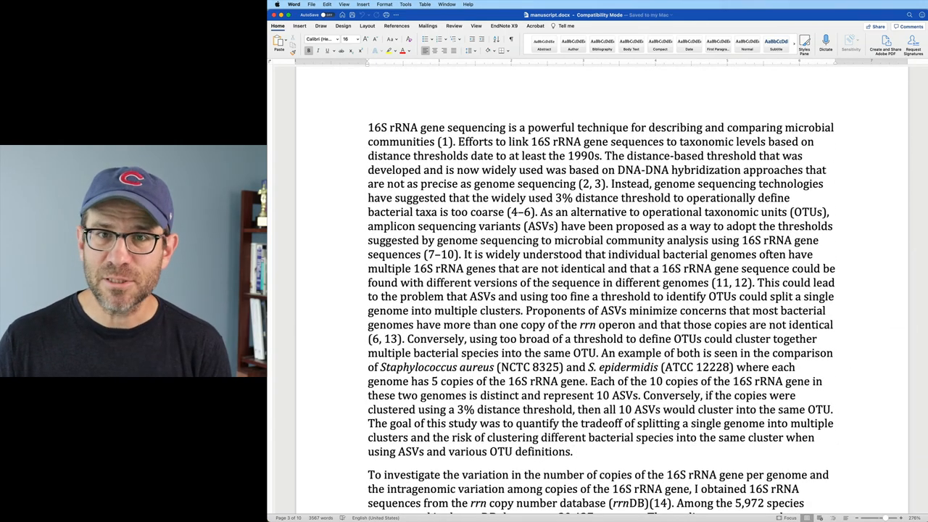
scroll("down", 3)
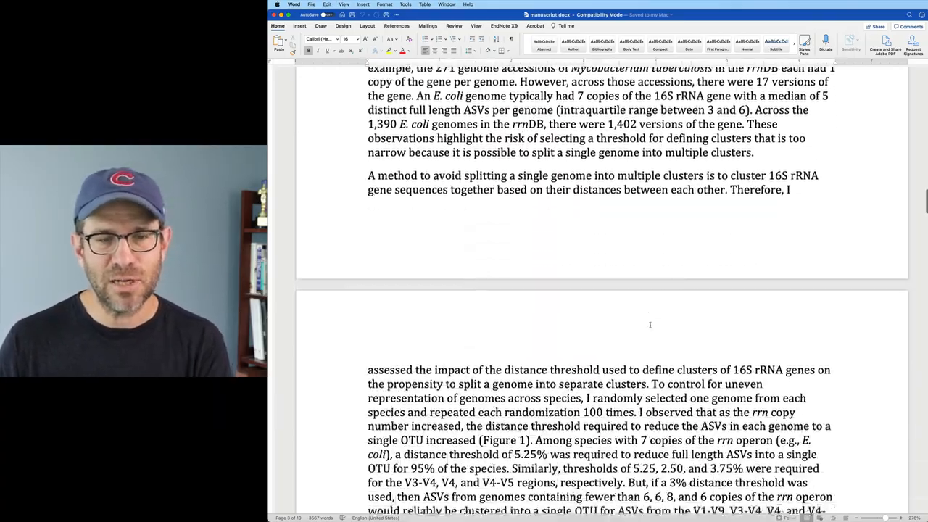
scroll("down", 3)
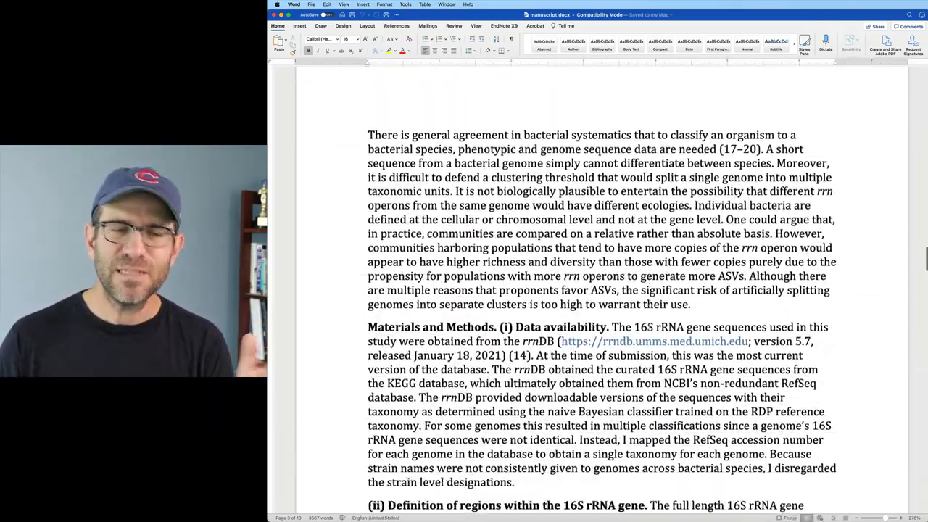
scroll("down", 3)
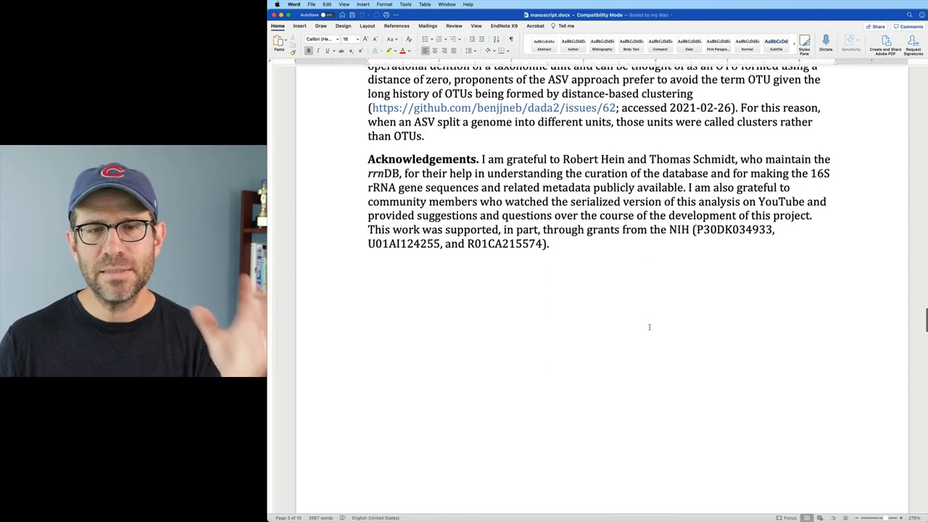
scroll("down", 3)
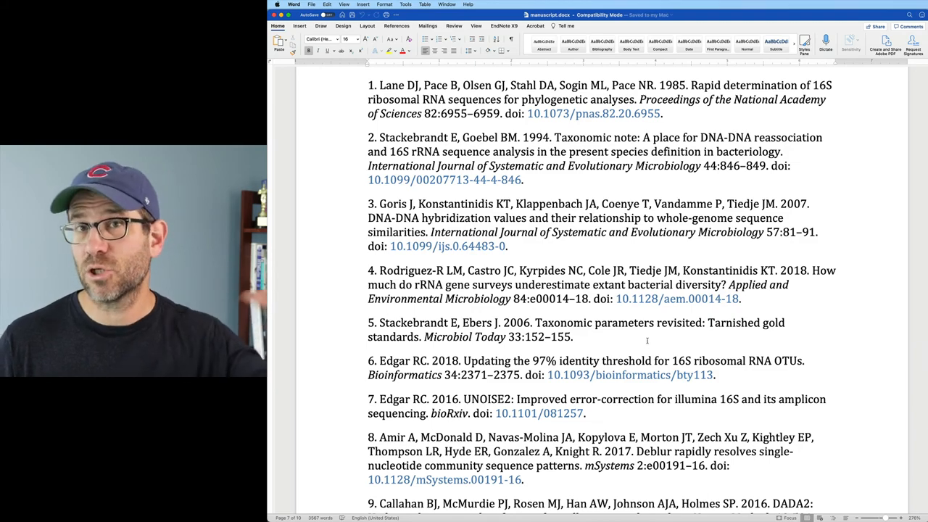
scroll("down", 3)
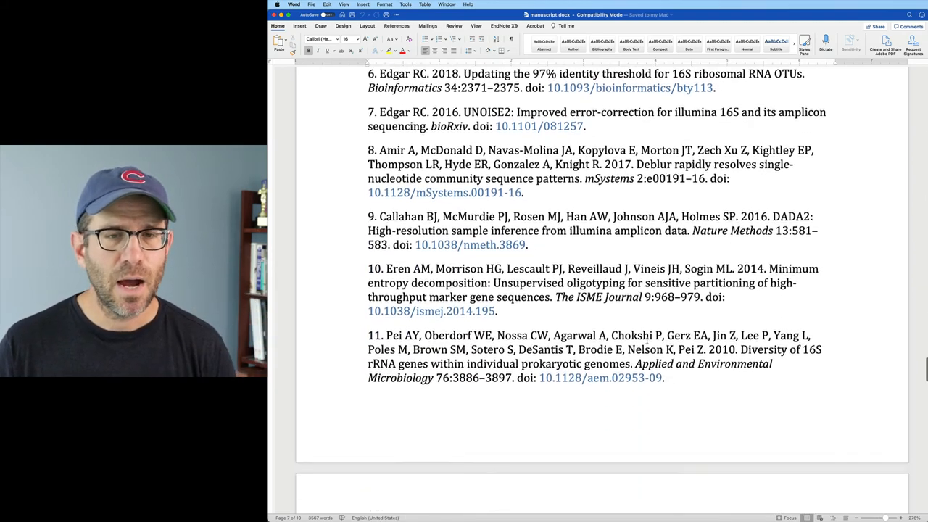
scroll("down", 3)
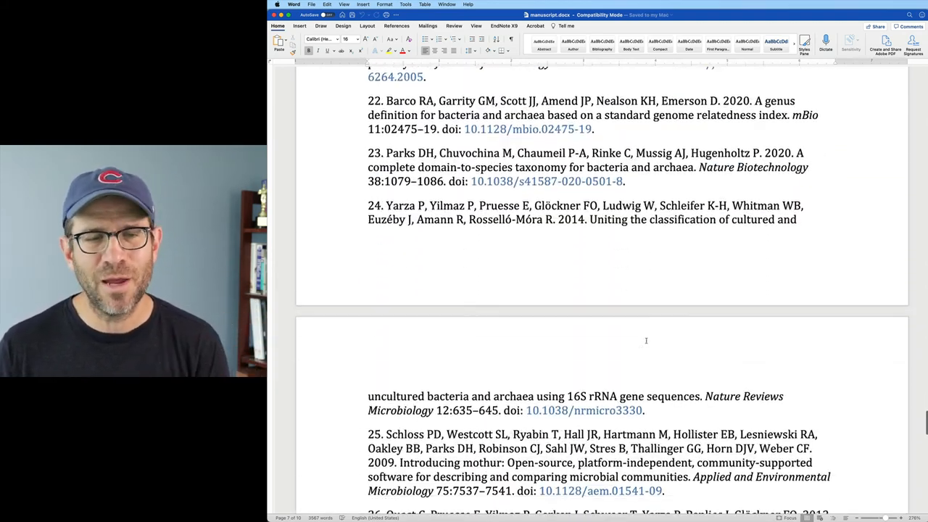
scroll("down", 3)
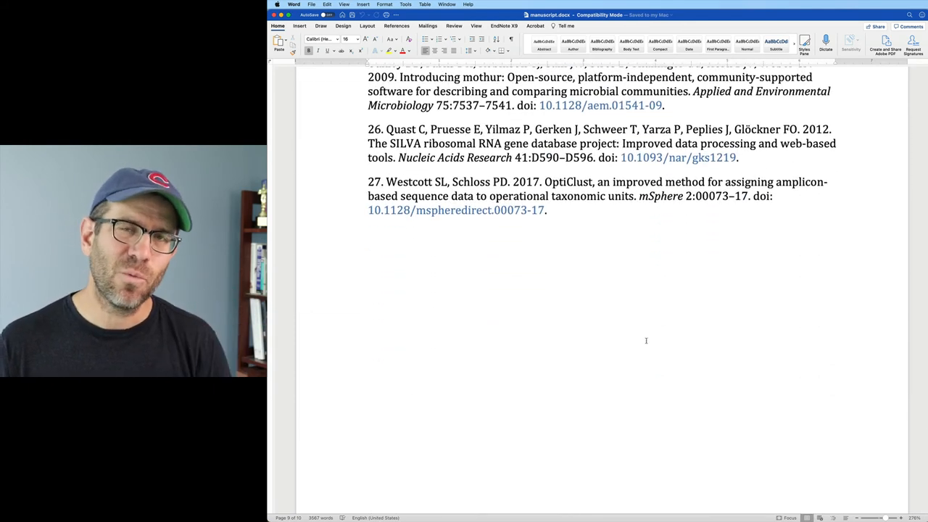